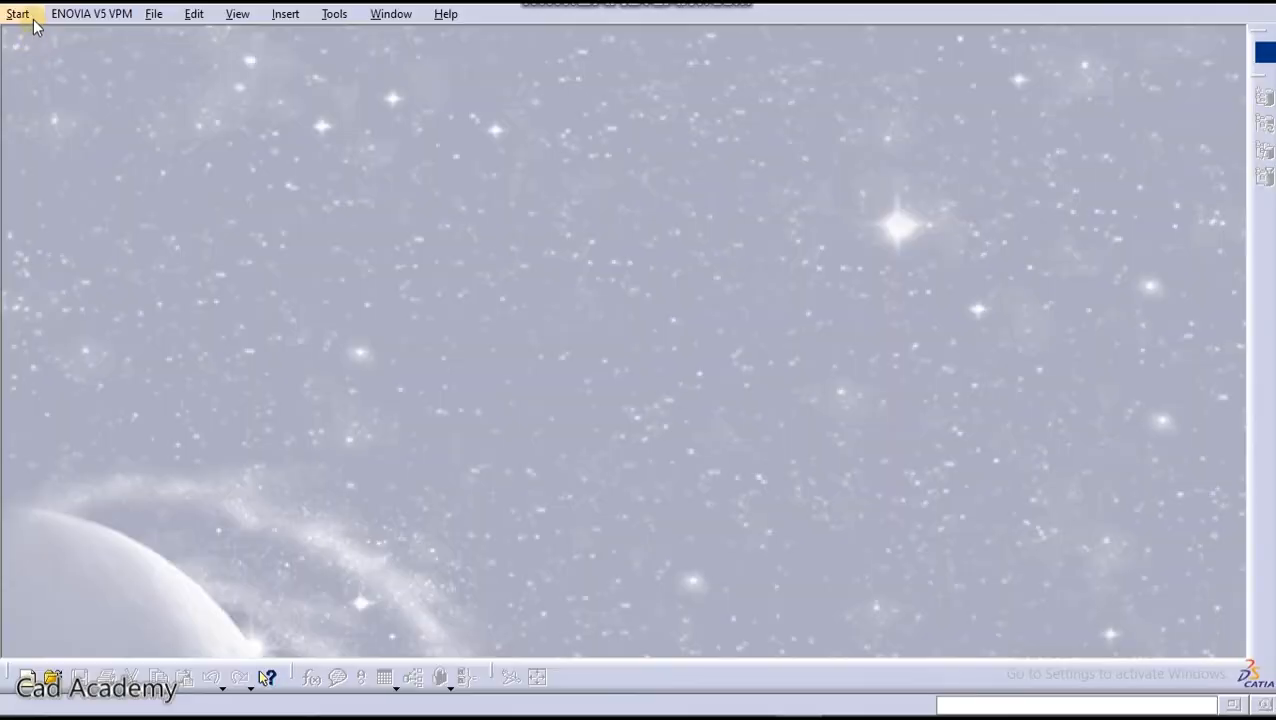
- Start the Sketch Tracer workbench from the Start > Shape menu on a new product
left_click(16, 12)
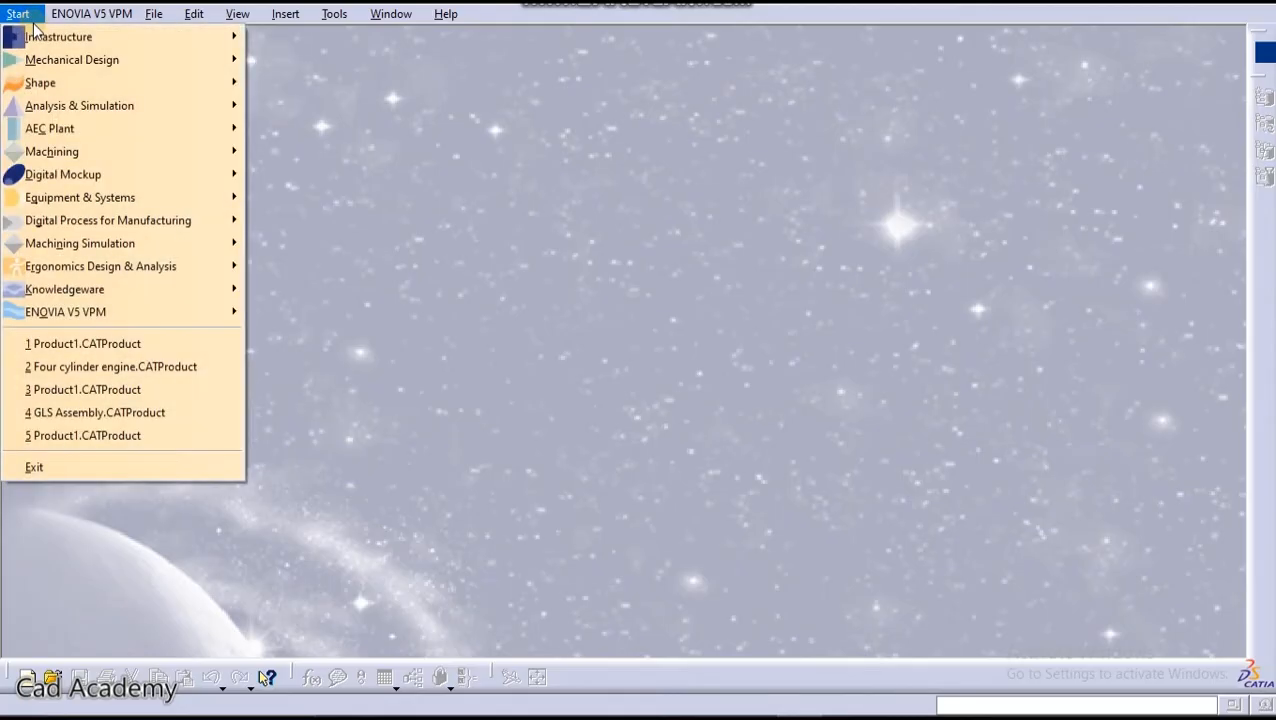
mouse_move(40, 82)
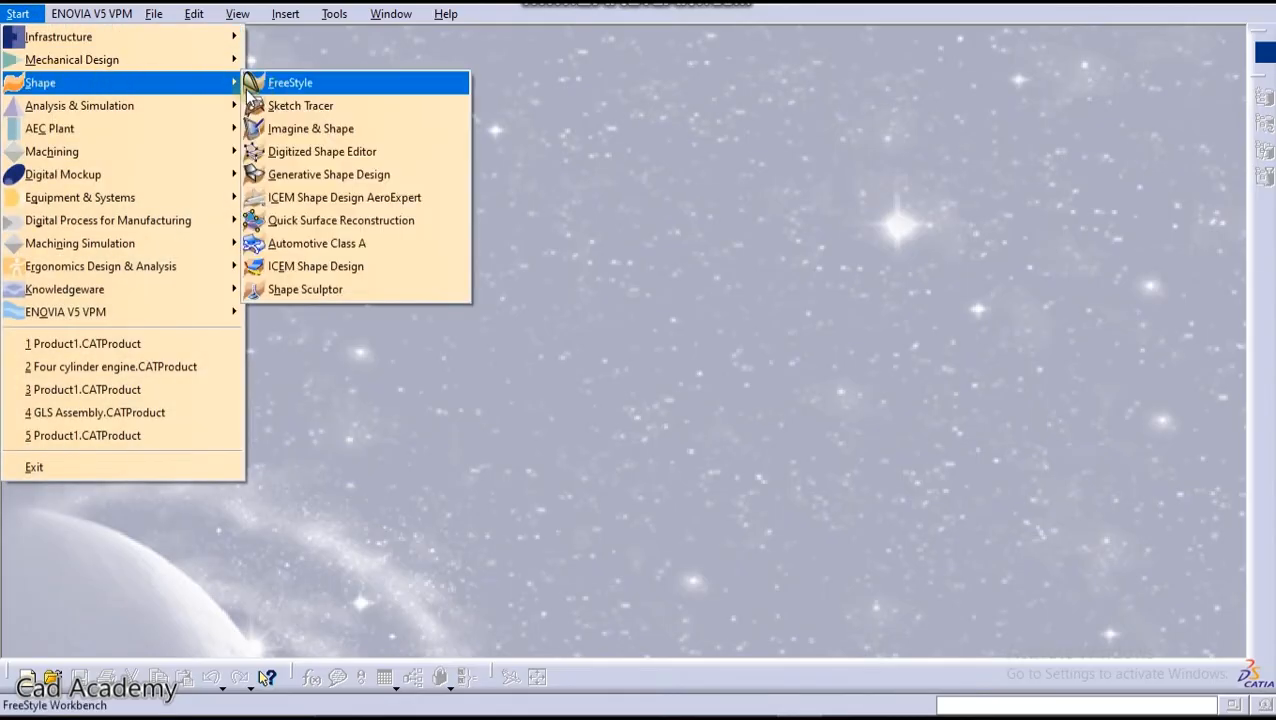
mouse_move(300, 104)
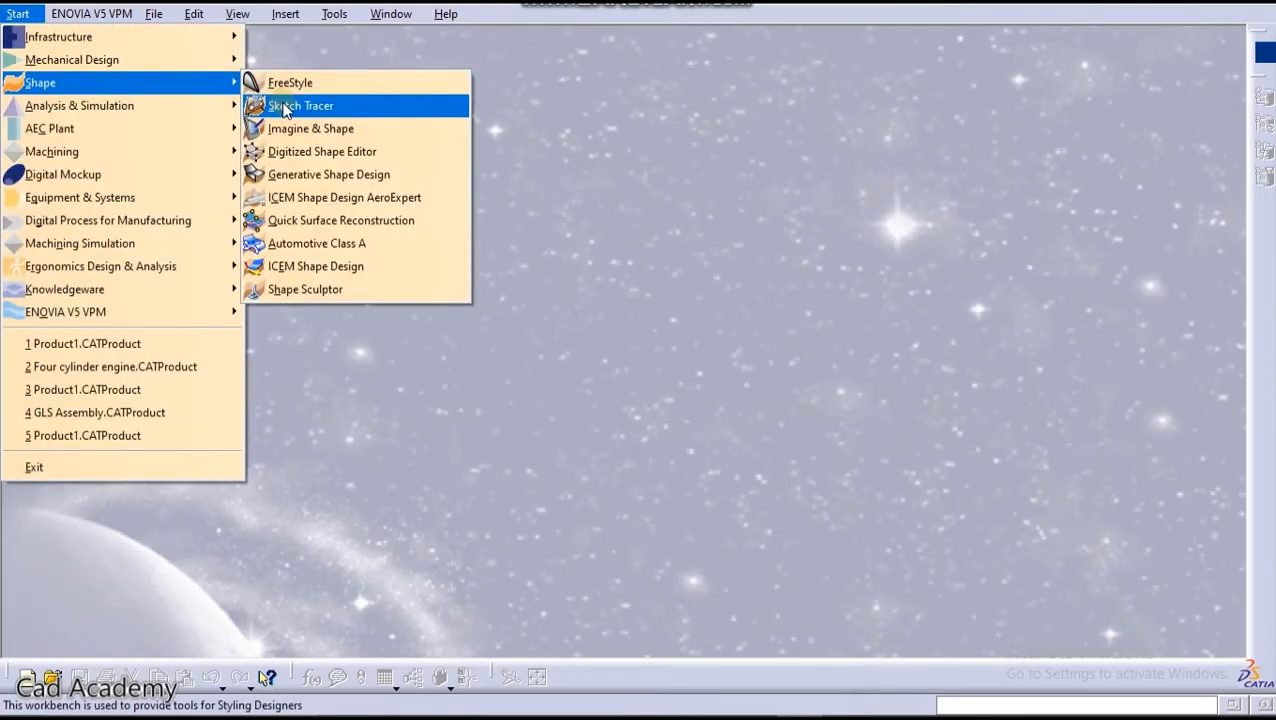
left_click(300, 104)
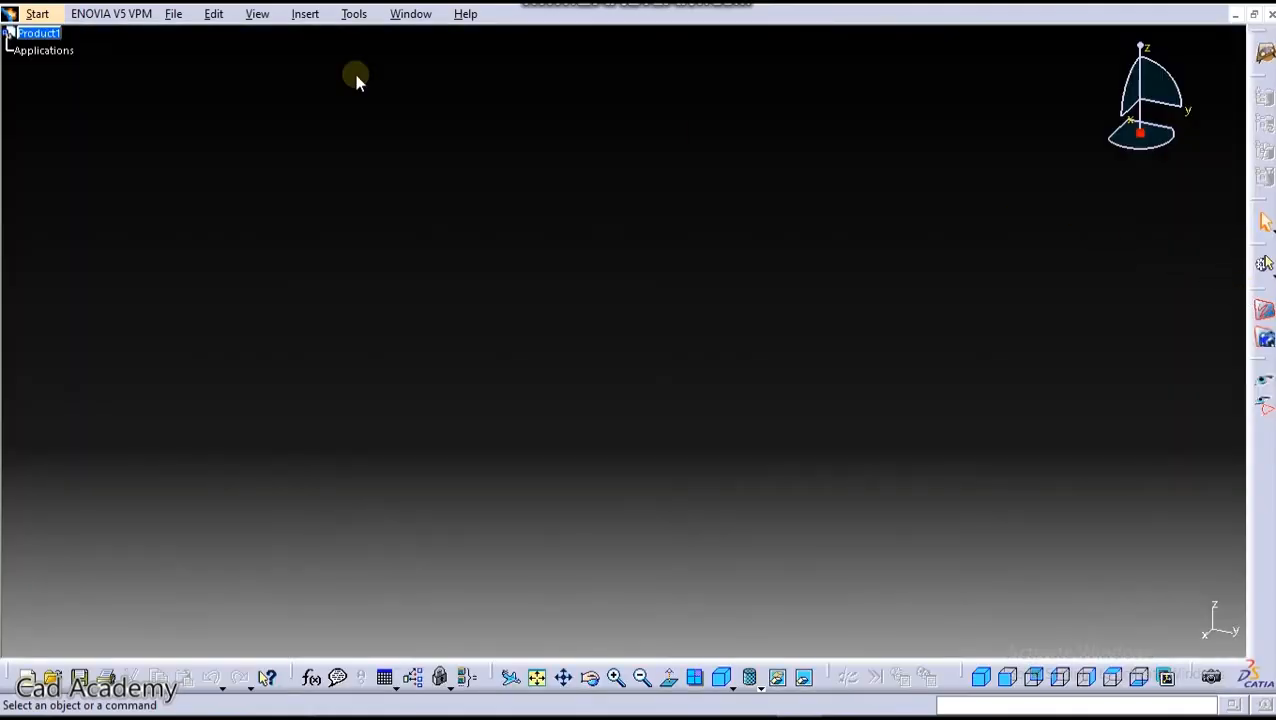
- Add Part1 under Product1 and switch to the Front standard view
left_click(304, 12)
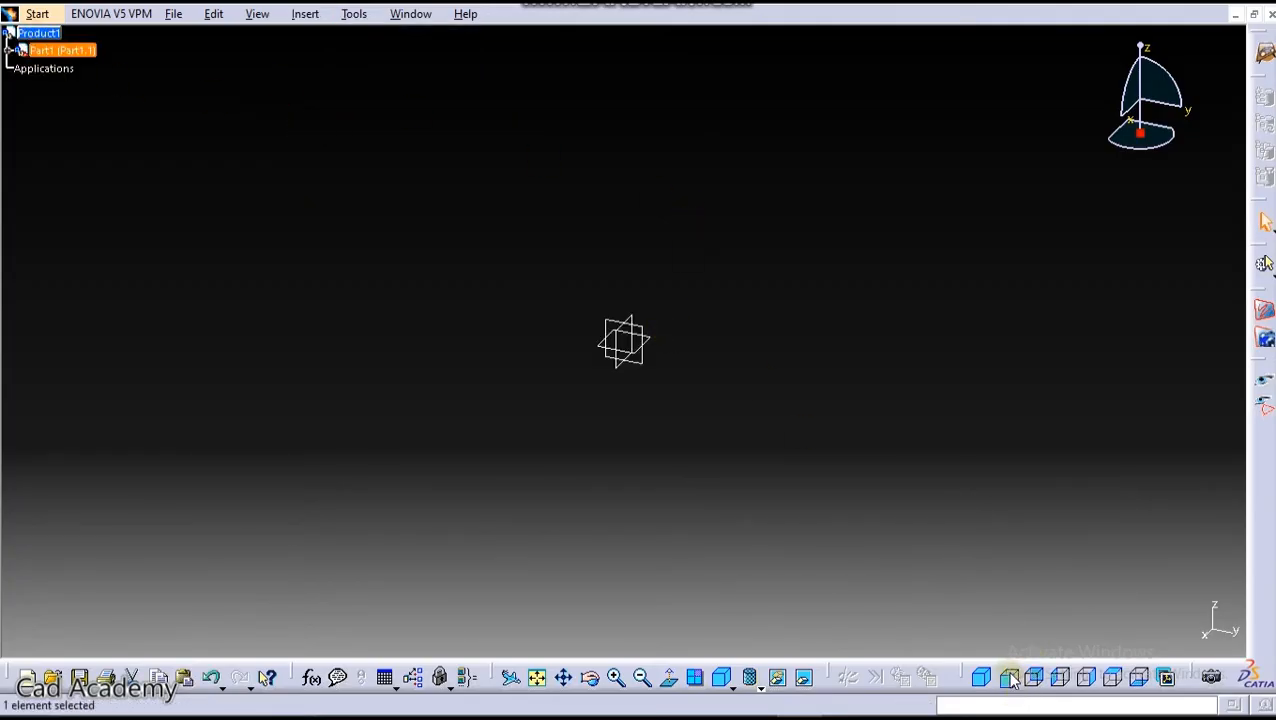
left_click(1008, 676)
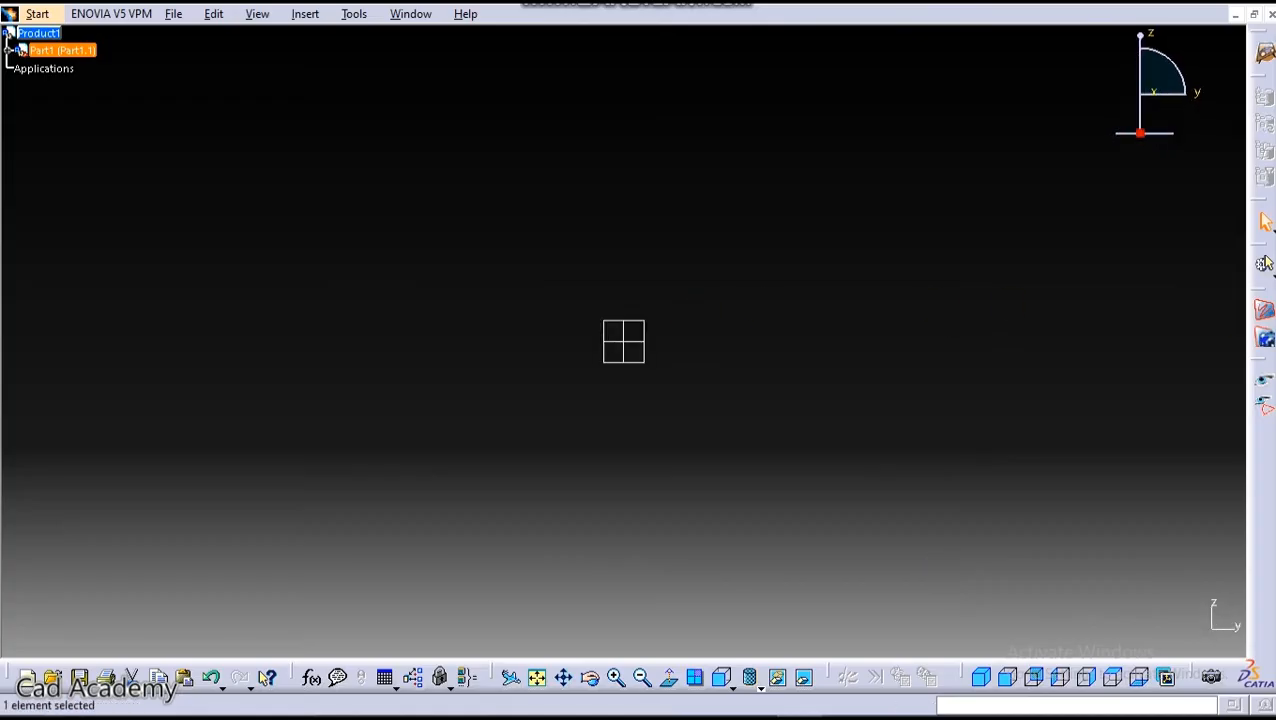
mouse_move(1264, 316)
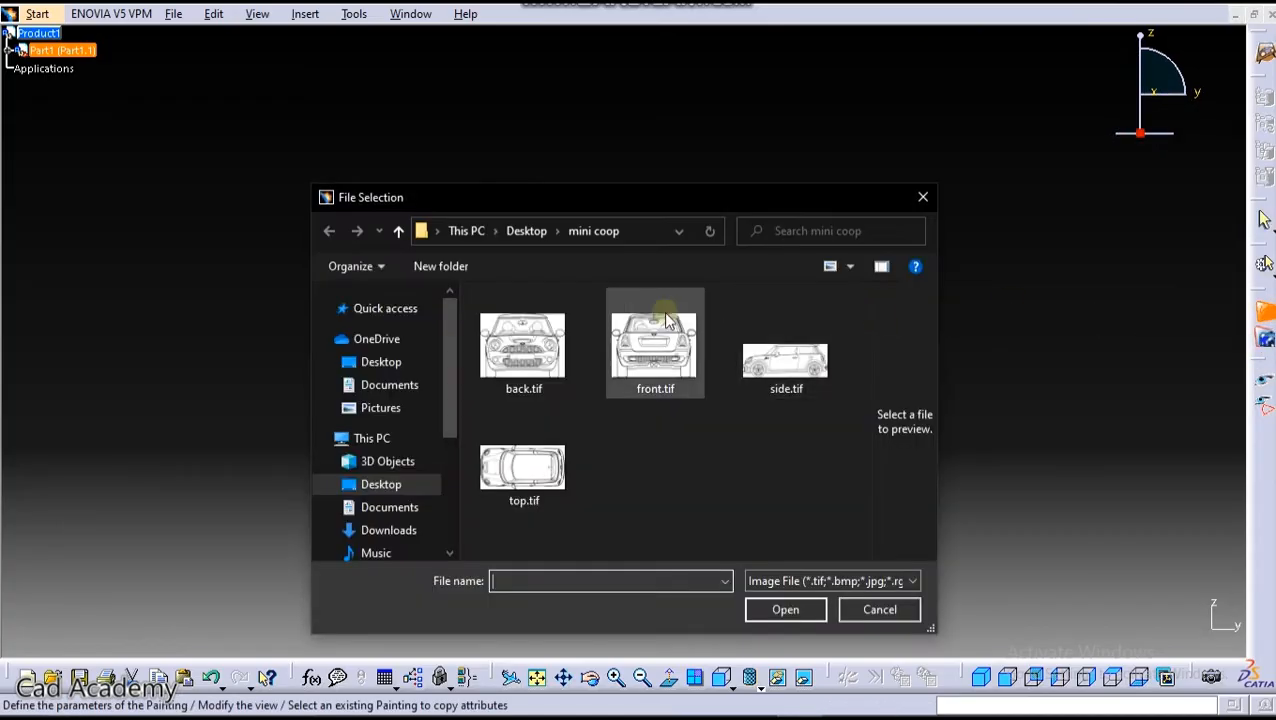
- Load back.tif from File Selection and accept it as an immersive sketch
left_click(524, 344)
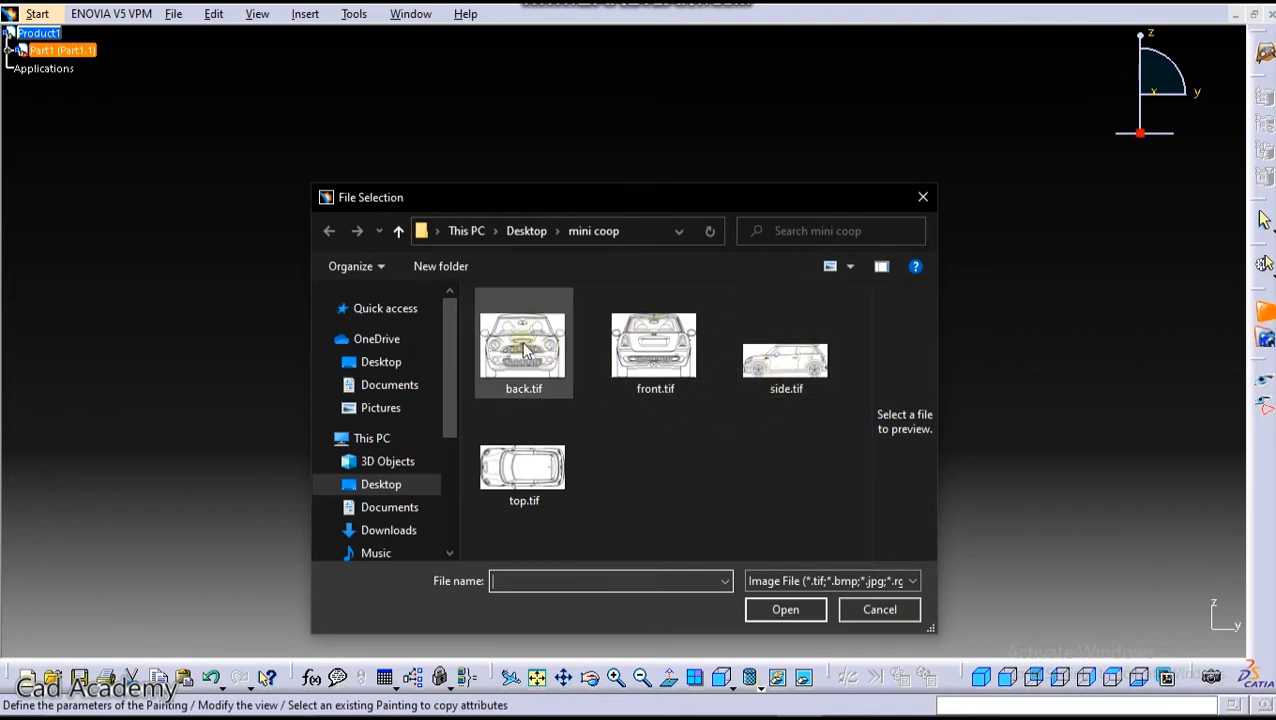
left_click(524, 344)
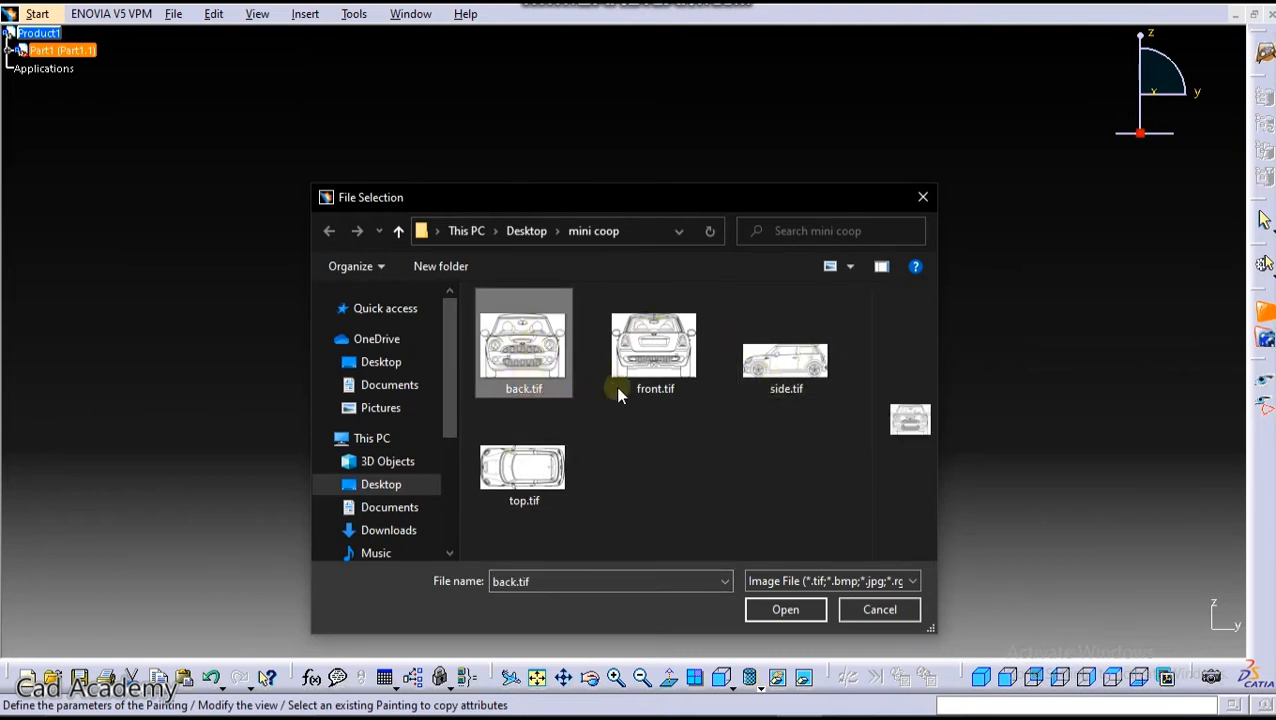
left_click(784, 608)
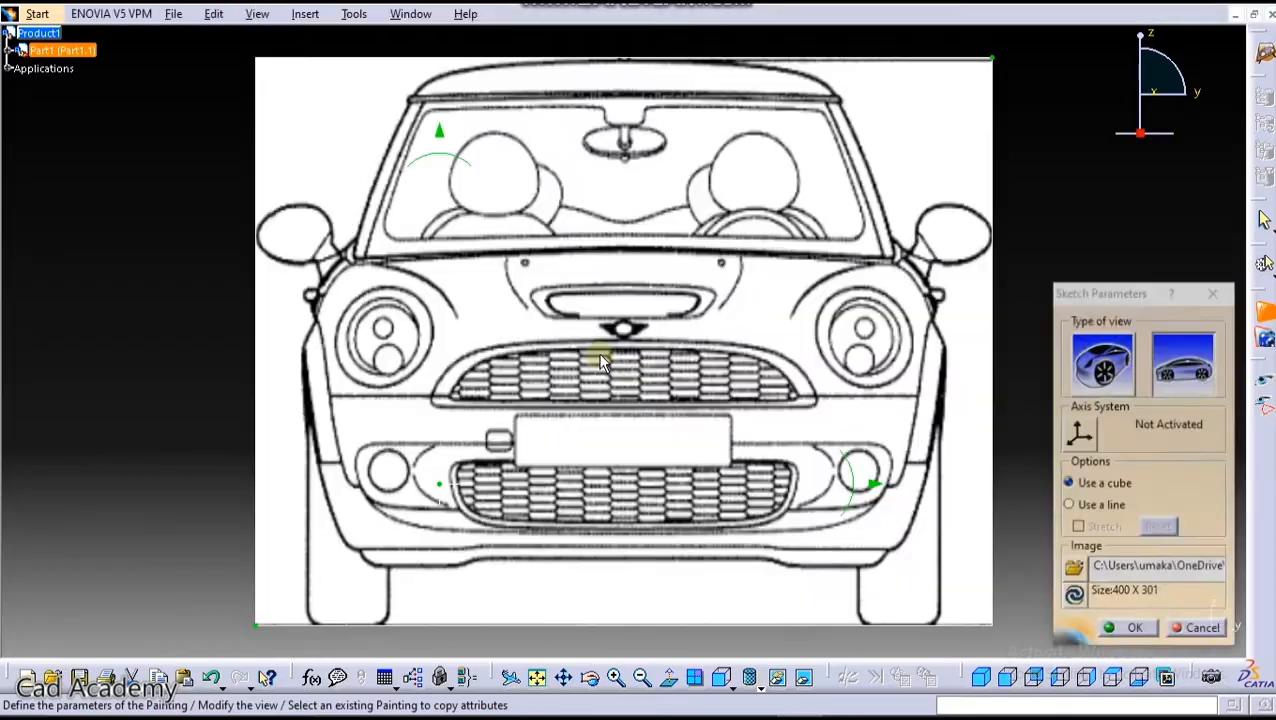
mouse_move(470, 198)
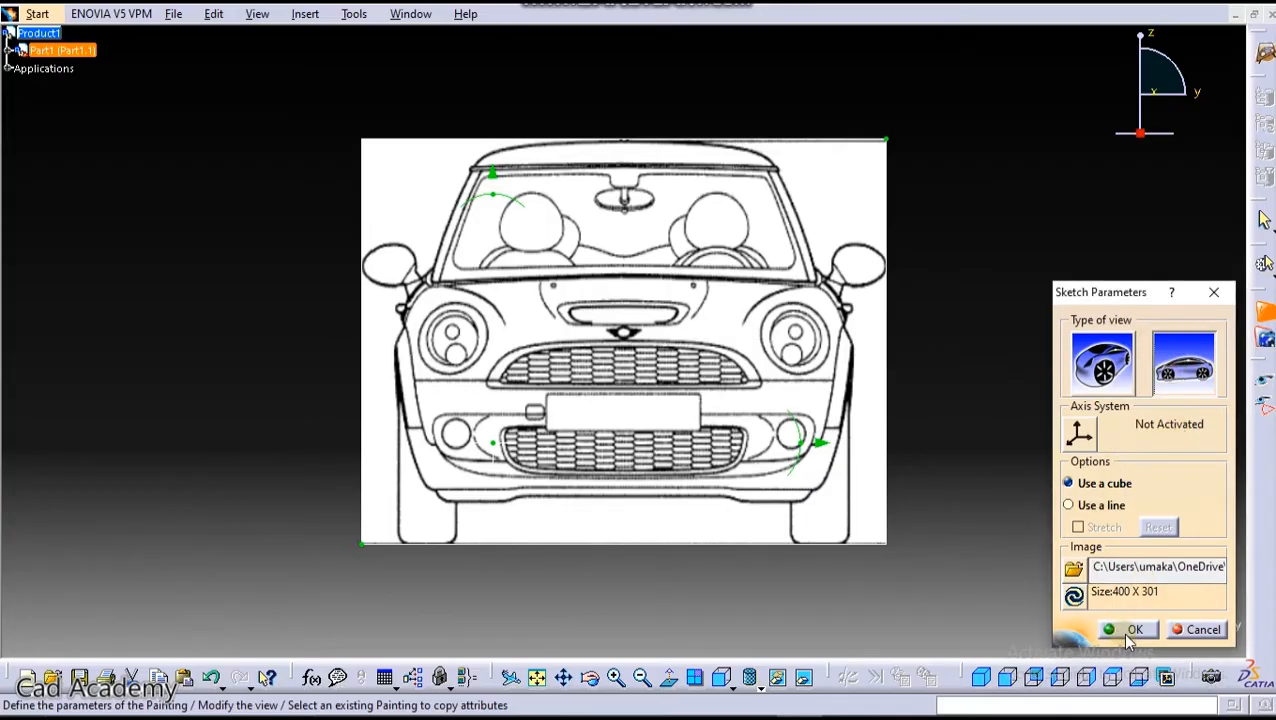
left_click(1134, 628)
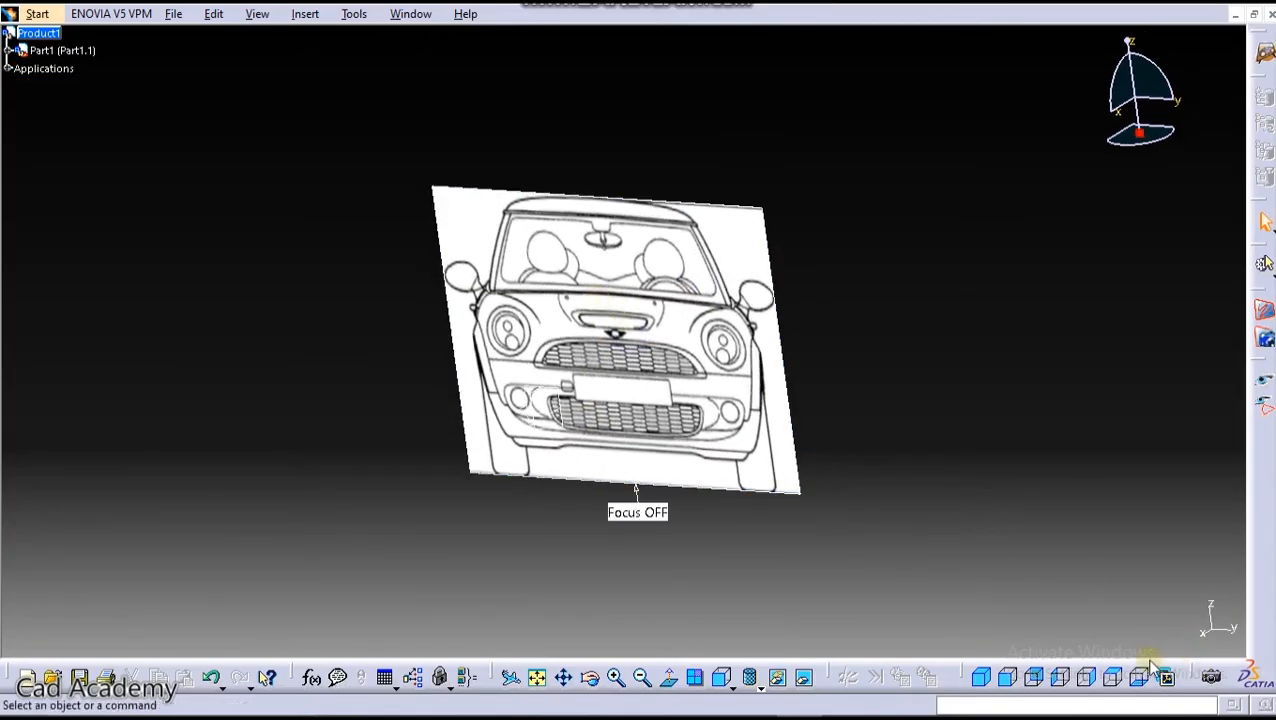
- Switch to the Left standard view to prepare for the next blueprint
left_click(1060, 676)
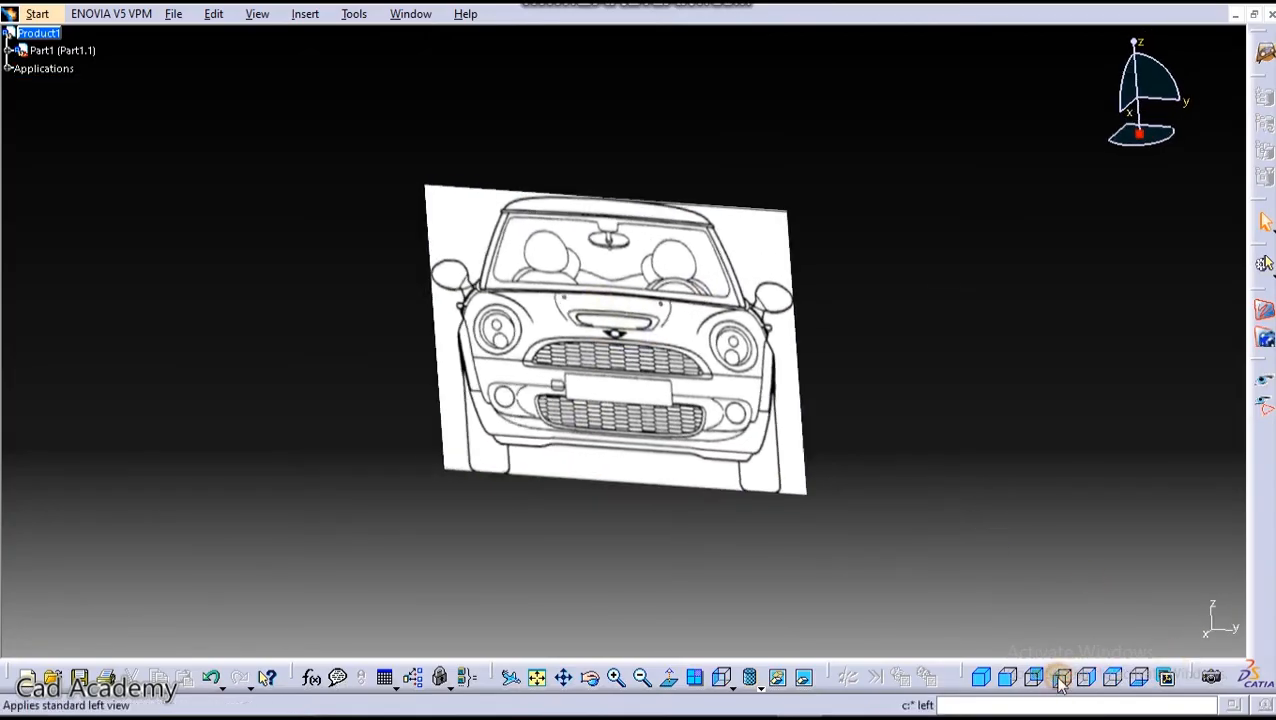
left_click(1060, 678)
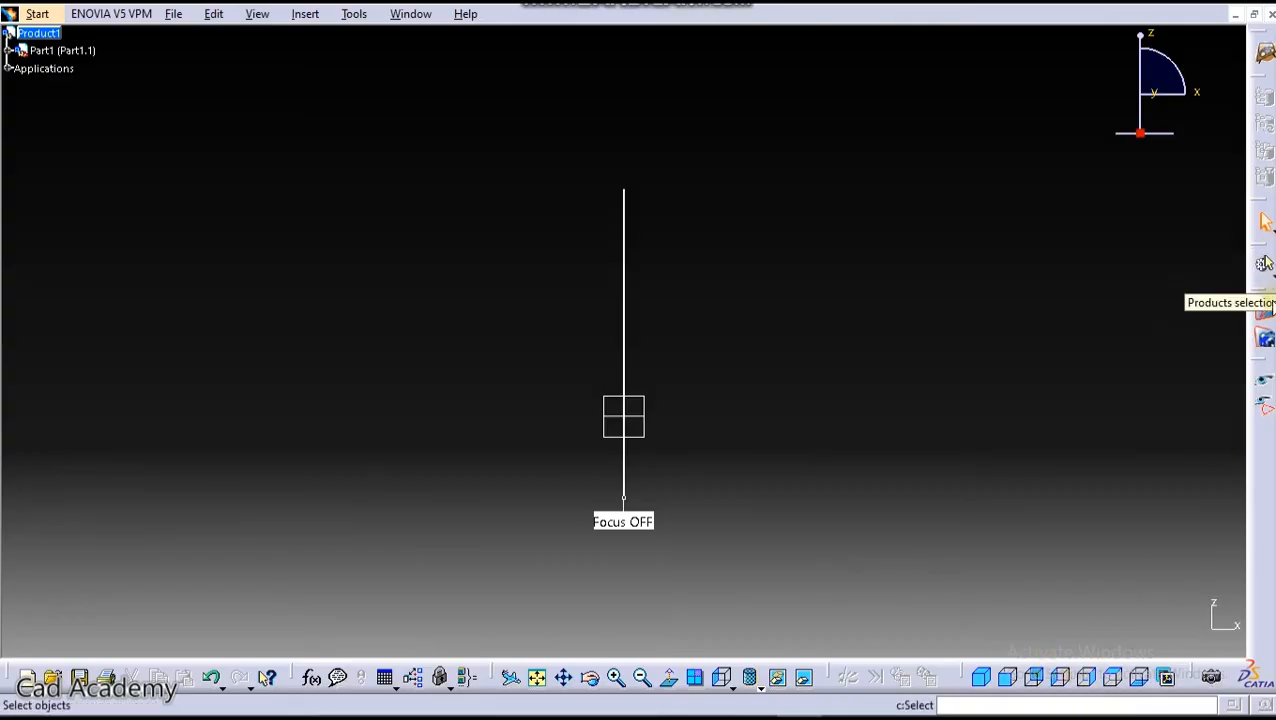
mouse_move(1264, 320)
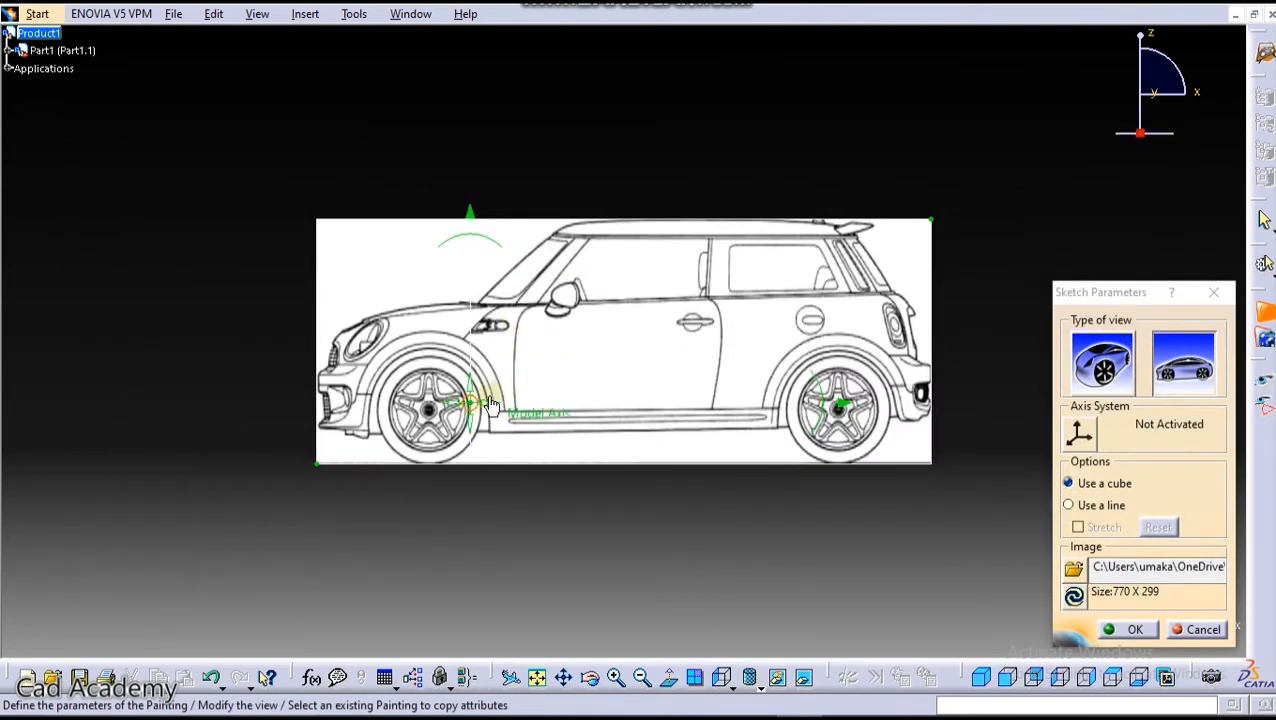
- Slide the side.tif sketch to line up with the front image and check the alignment in 3D
left_click_drag(470, 404, 296, 404)
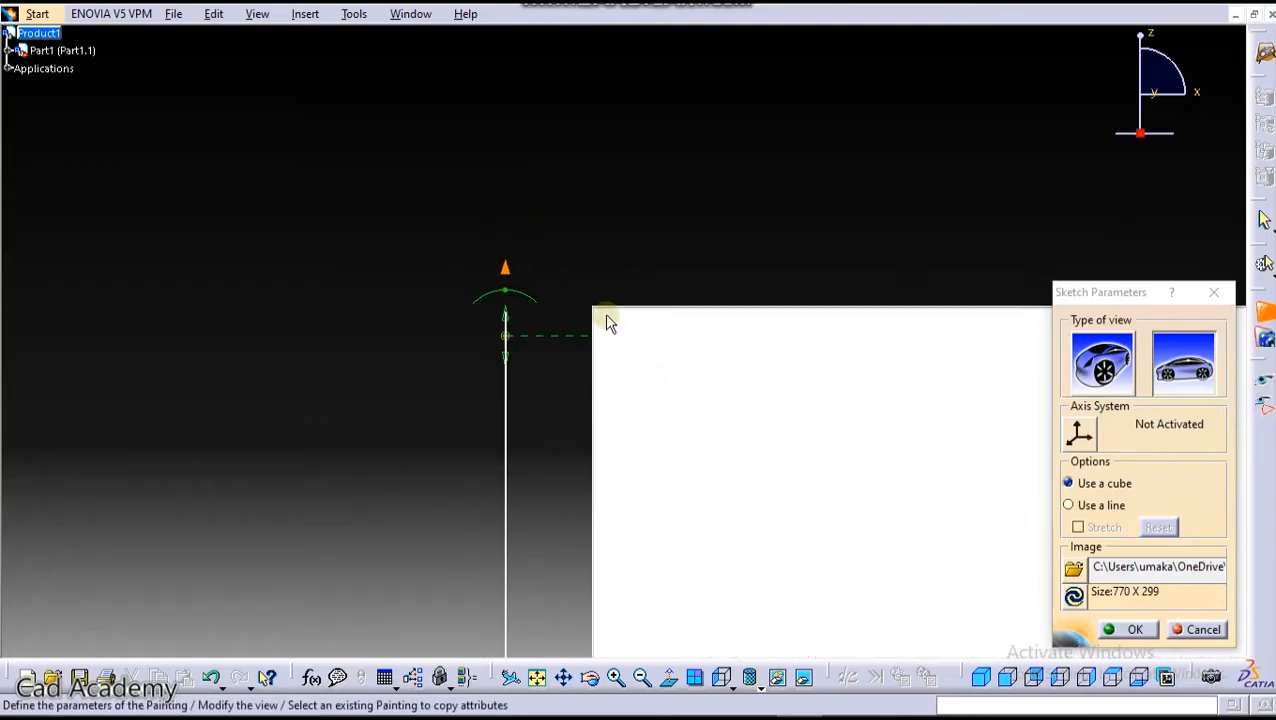
mouse_move(504, 268)
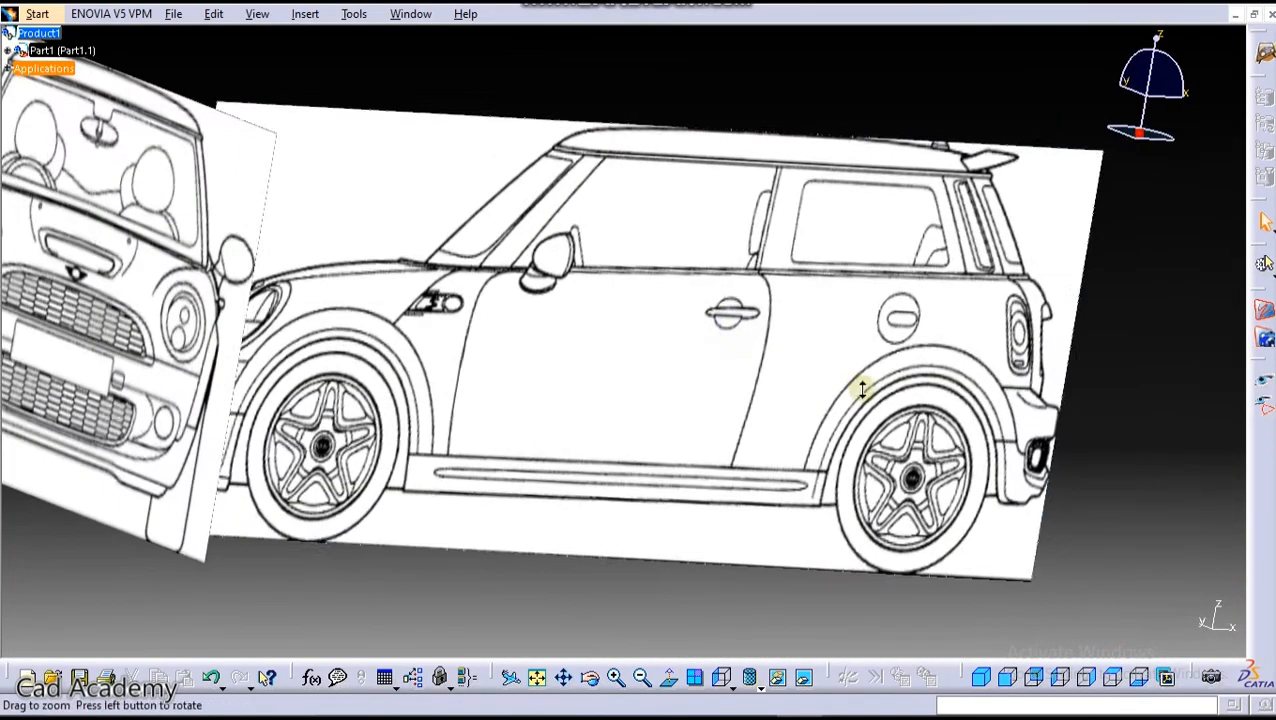
left_click_drag(862, 390, 616, 280)
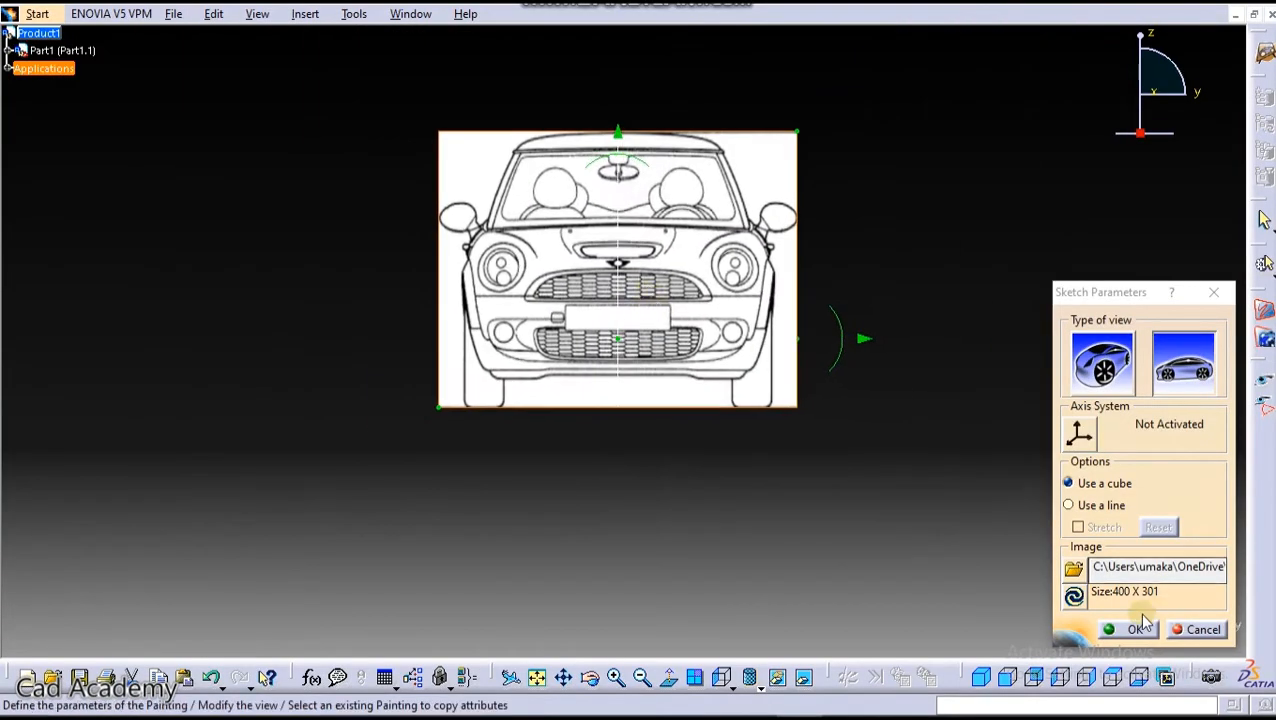
- Confirm the front sketch, load top.tif and rotate its placement compass onto the origin axes
left_click(1136, 628)
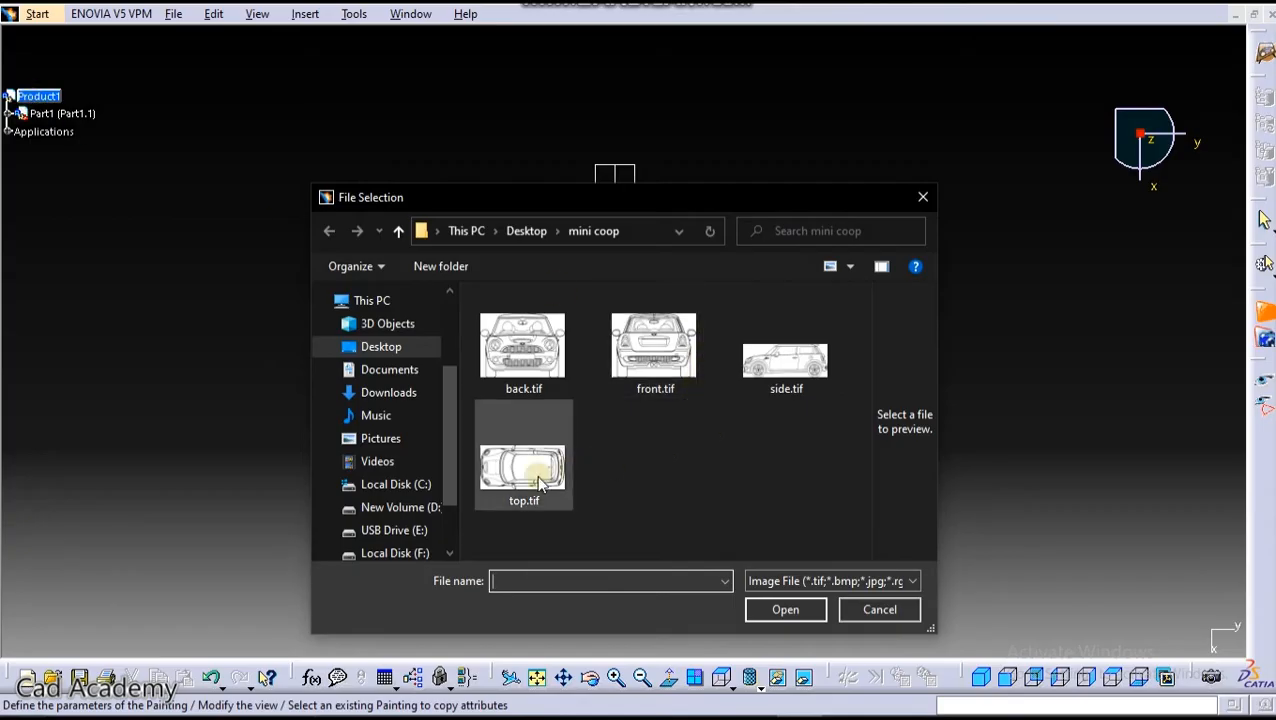
double_click(524, 466)
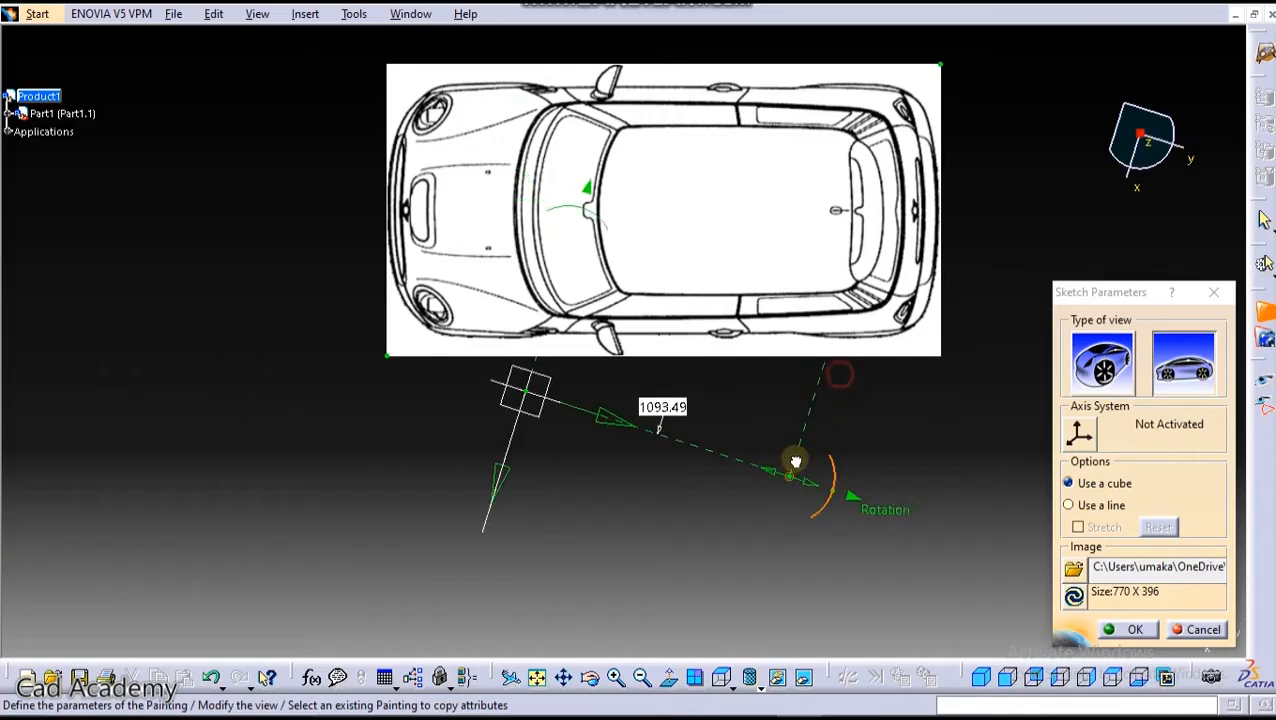
left_click_drag(794, 460, 620, 290)
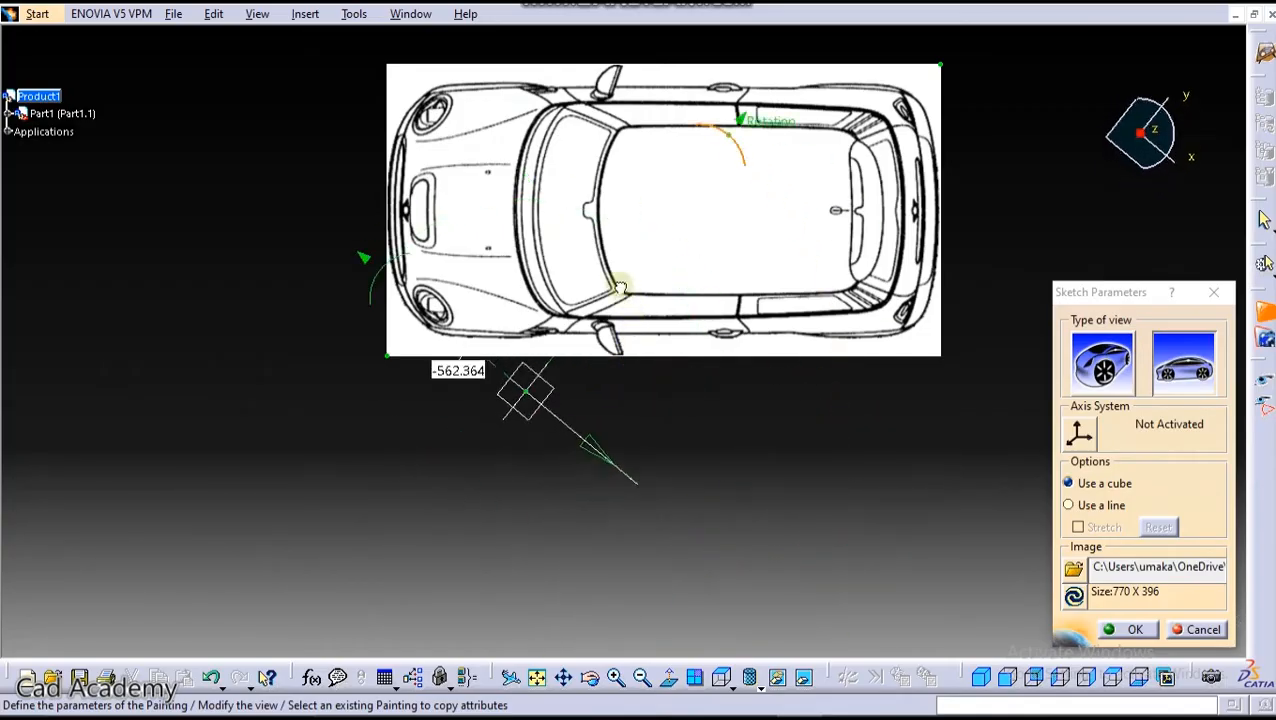
left_click_drag(620, 284, 562, 260)
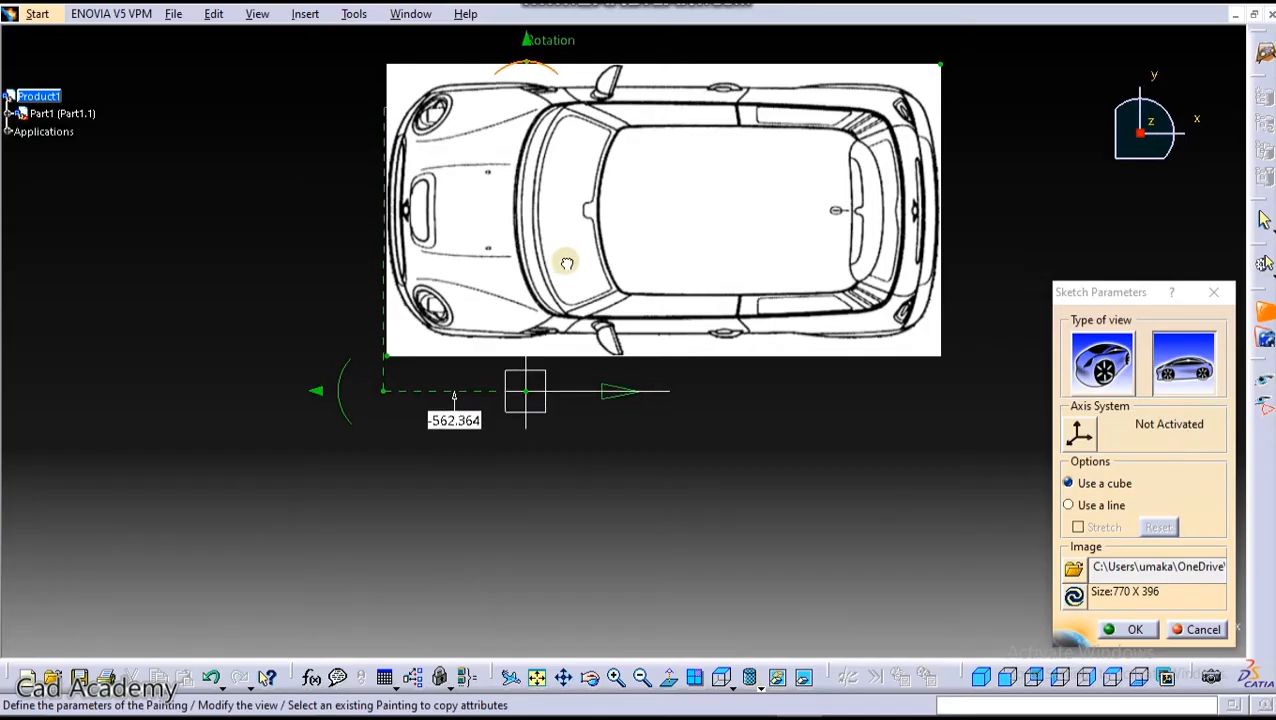
mouse_move(316, 400)
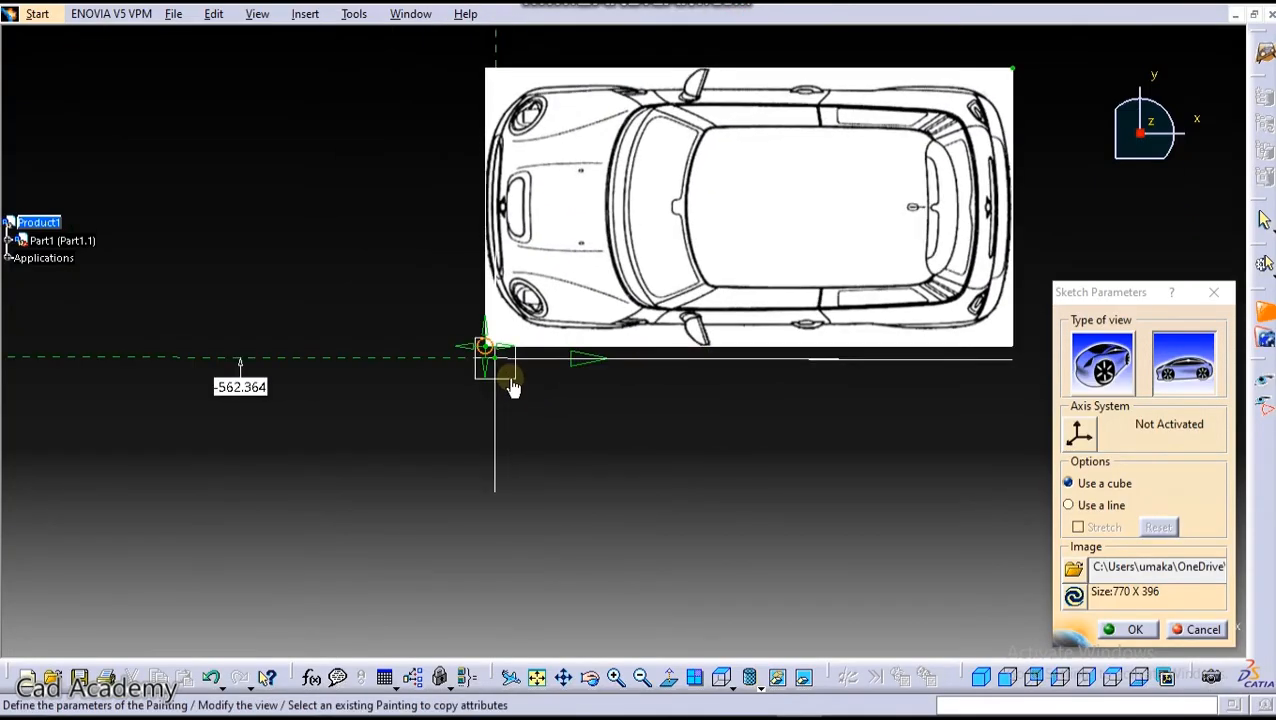
mouse_move(510, 400)
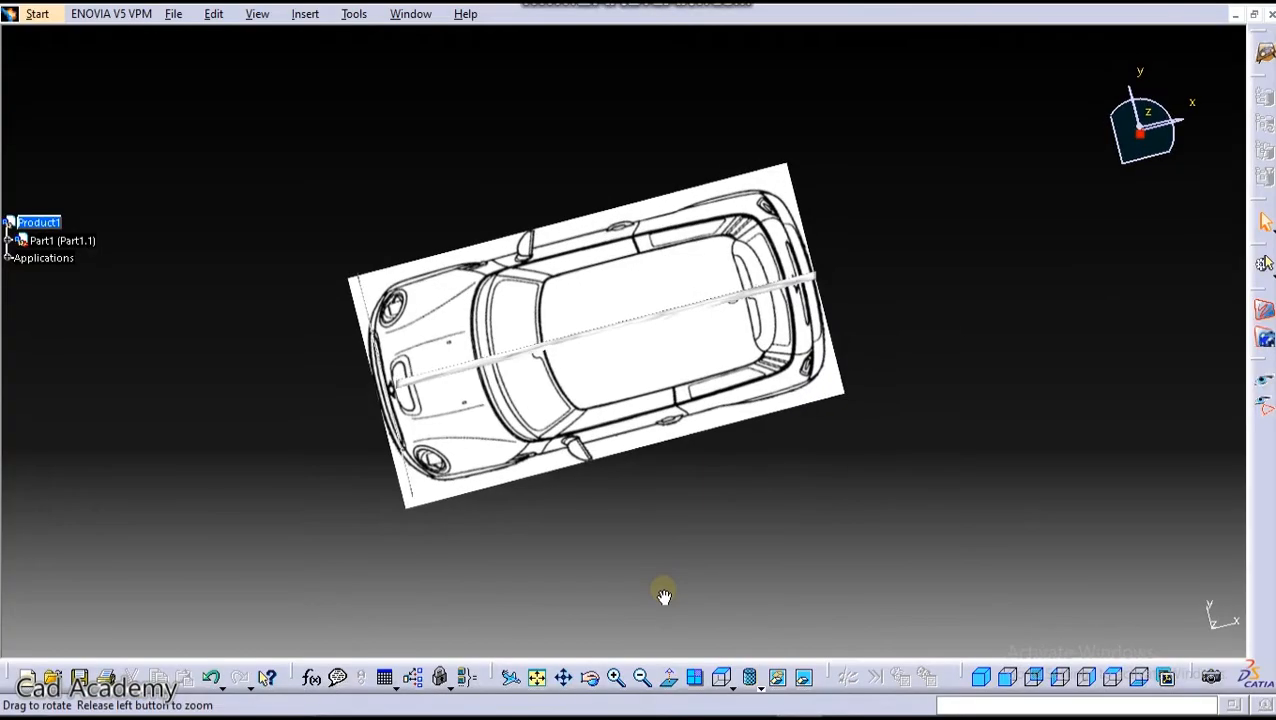
- Orbit around the placed sketches to inspect the side-view image before repositioning the top view
left_click_drag(664, 596, 636, 356)
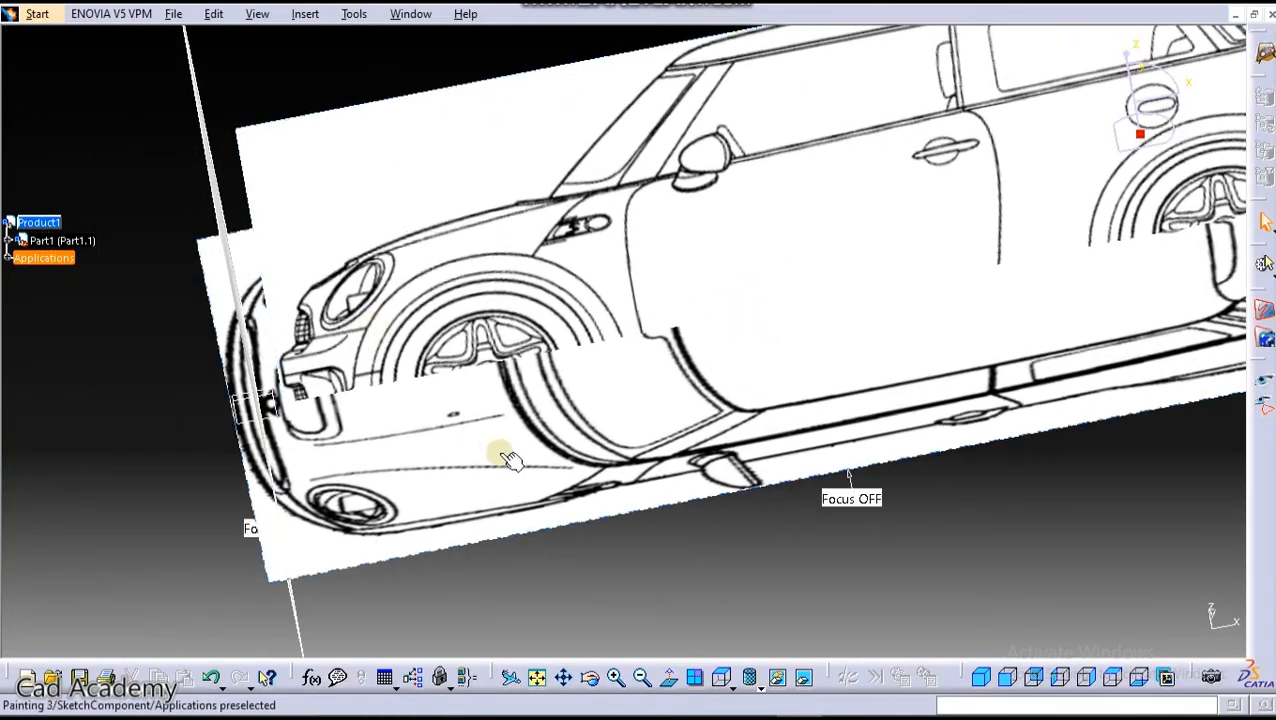
left_click_drag(510, 460, 524, 304)
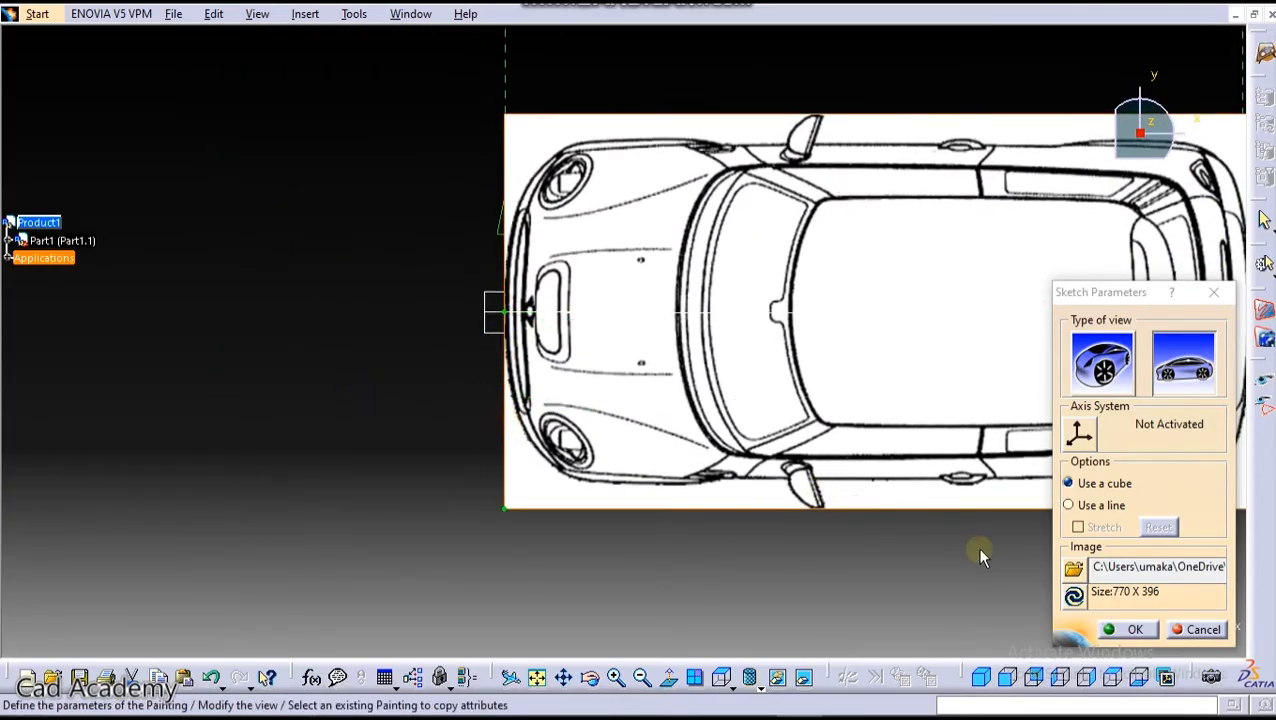
- Confirm the top-view placement and orbit to see the front, side and top sketches meet
left_click(1134, 628)
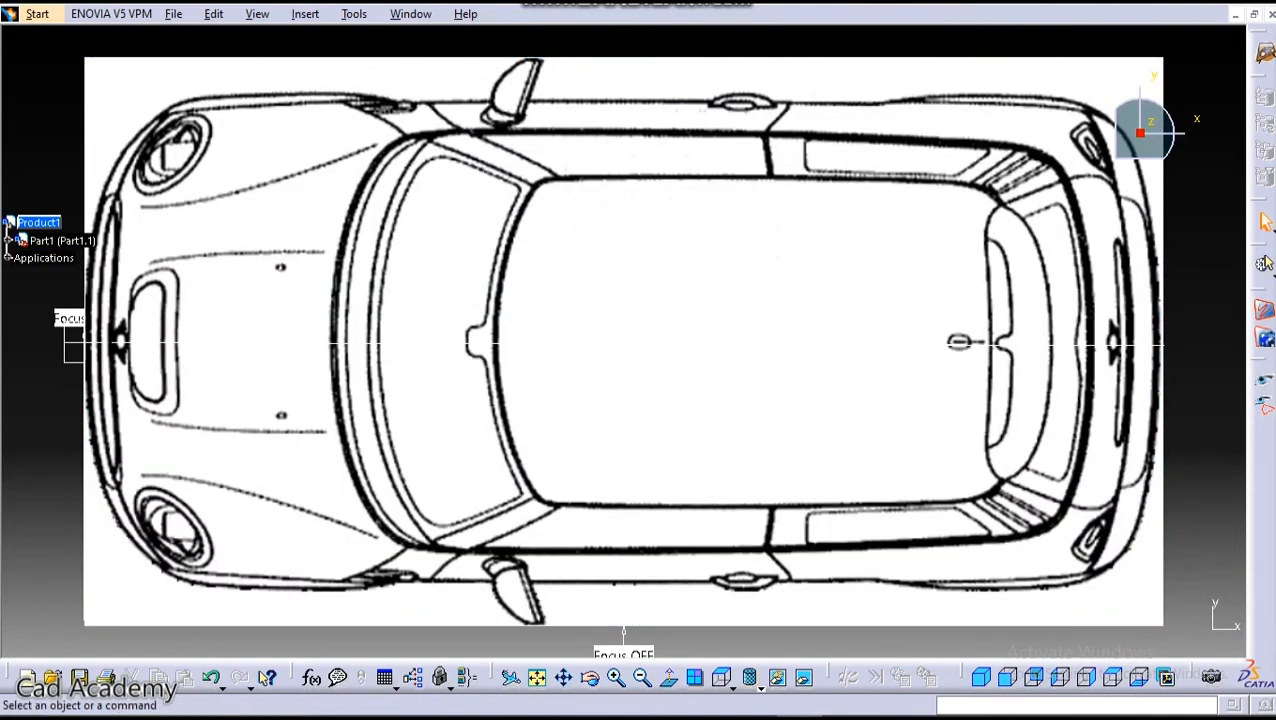
left_click_drag(620, 340, 528, 122)
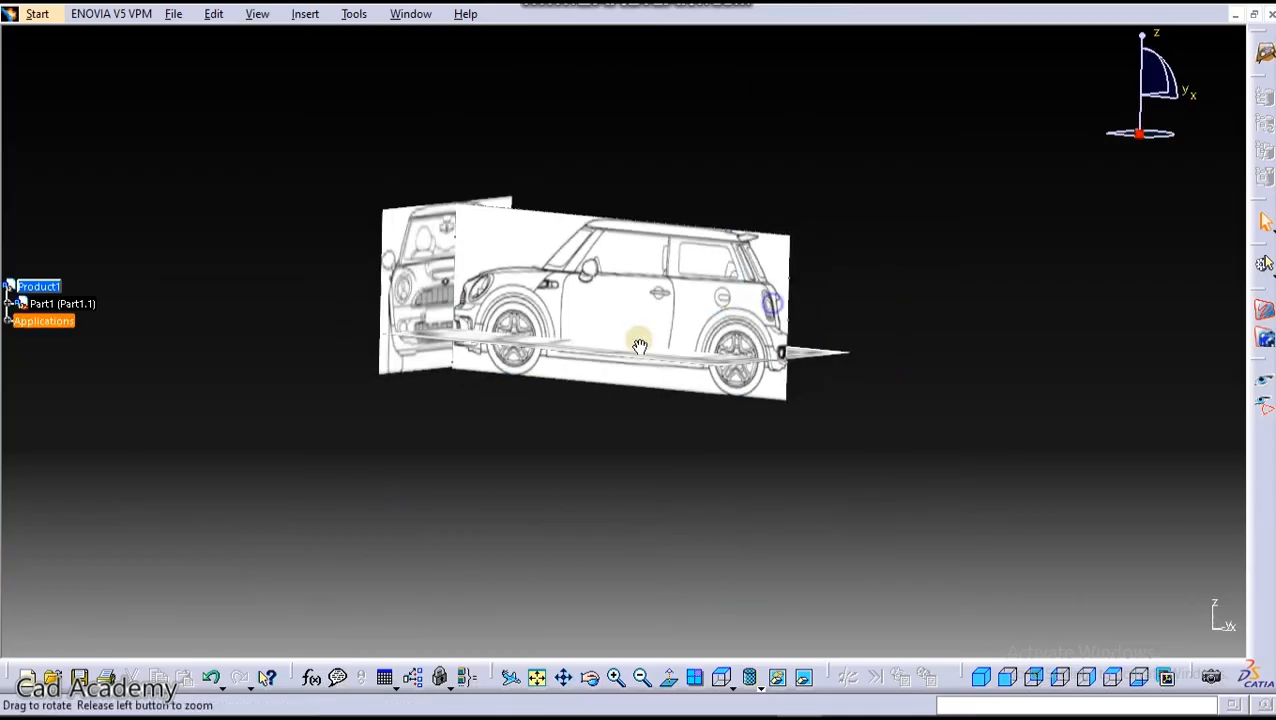
left_click_drag(640, 348, 568, 360)
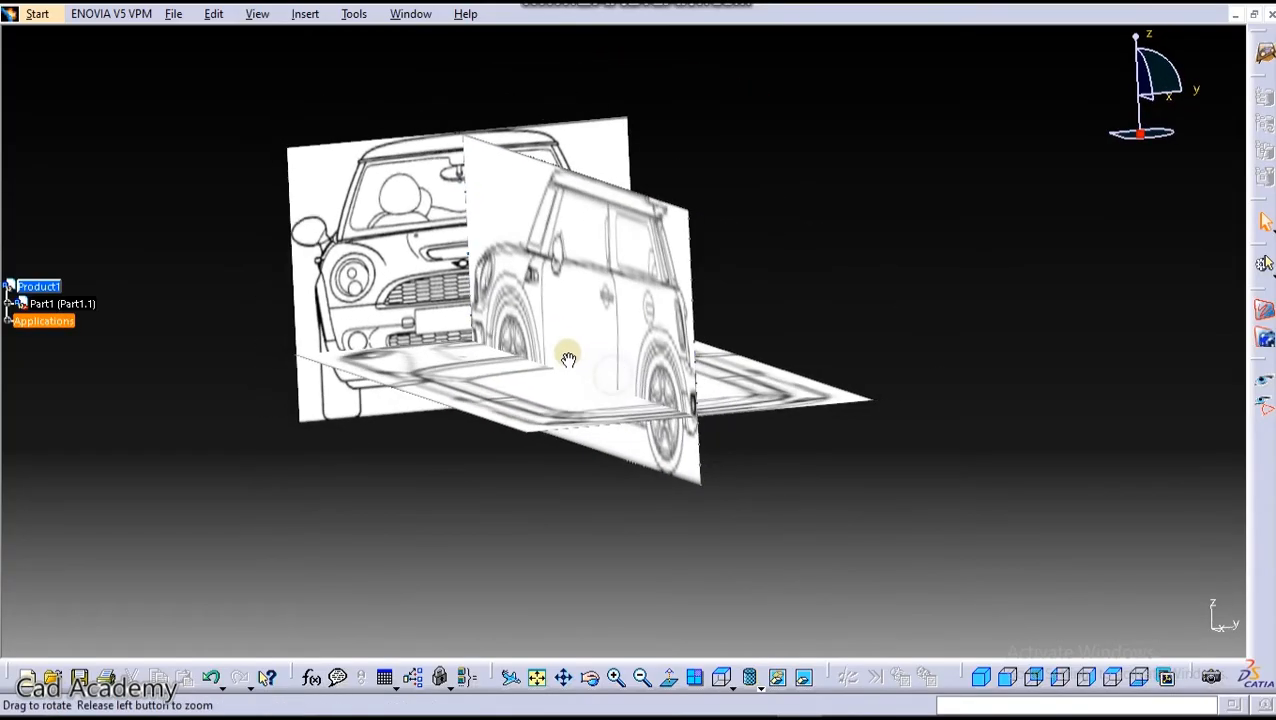
- Return to a standard preset view and start a new immersive sketch for the rear image
left_click(1110, 678)
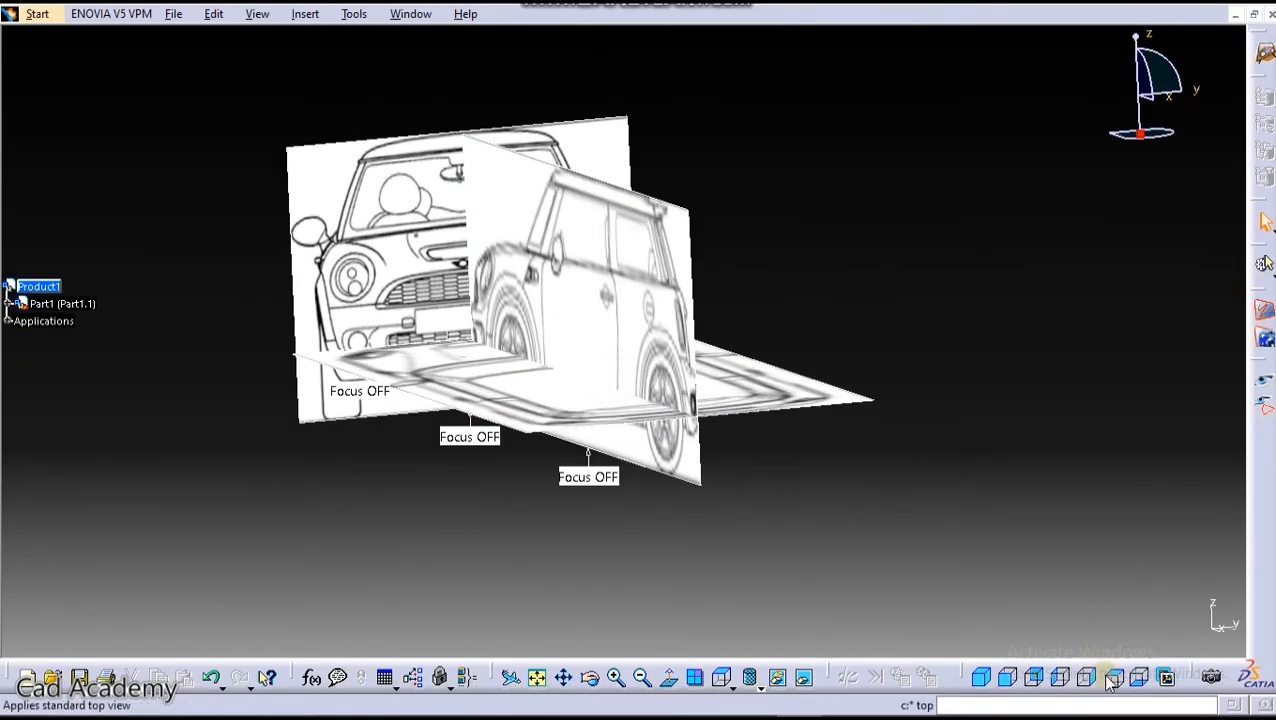
left_click(1036, 678)
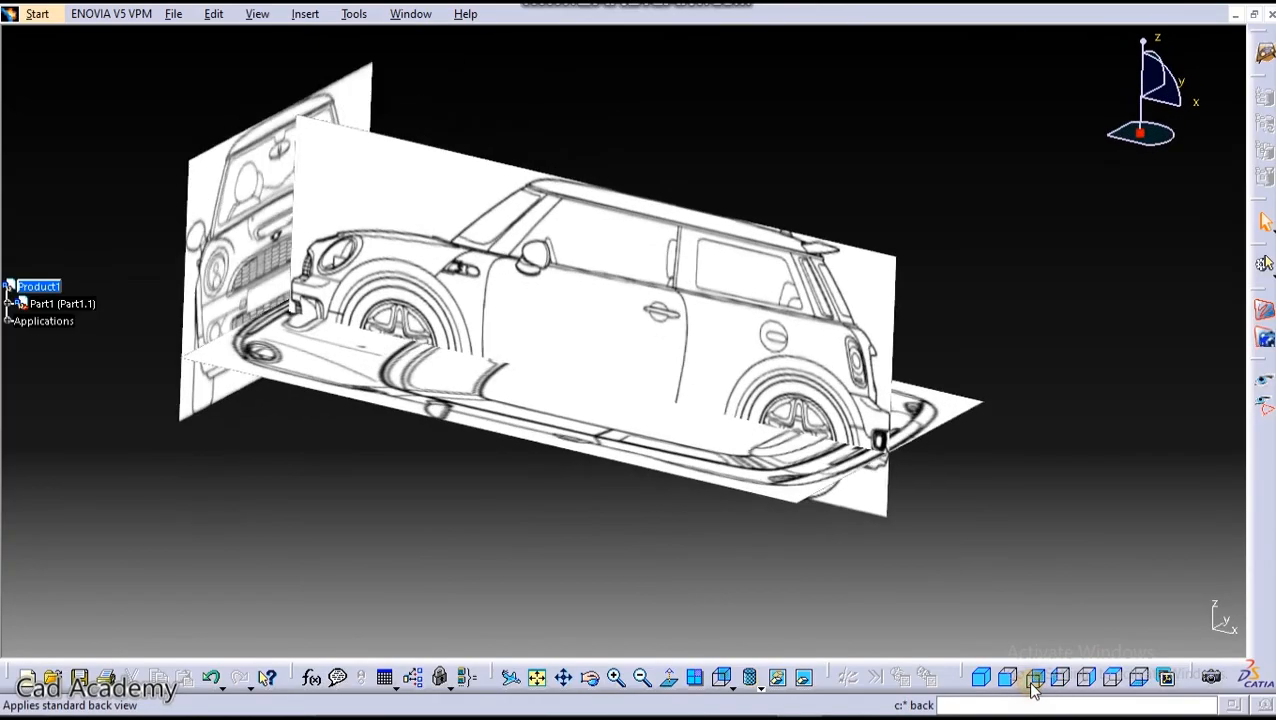
left_click(1036, 678)
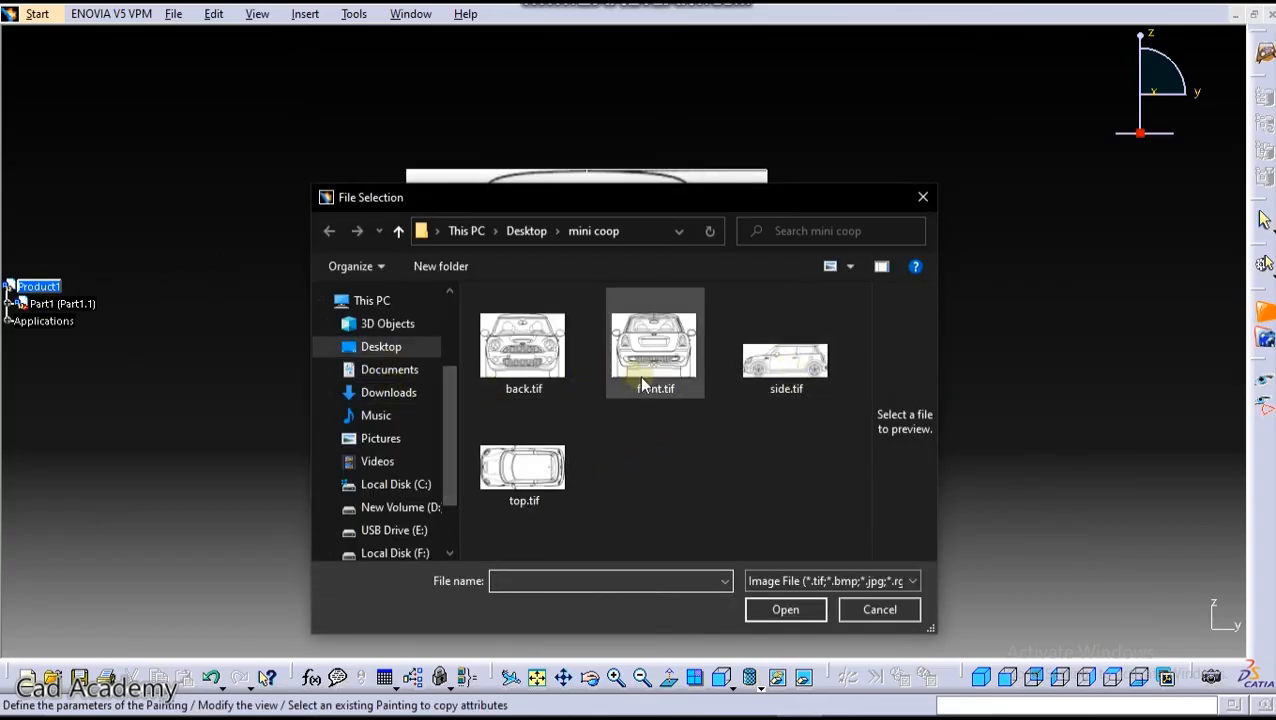
- Load the rear-view blueprint image and orbit to check its placement at the origin
double_click(656, 344)
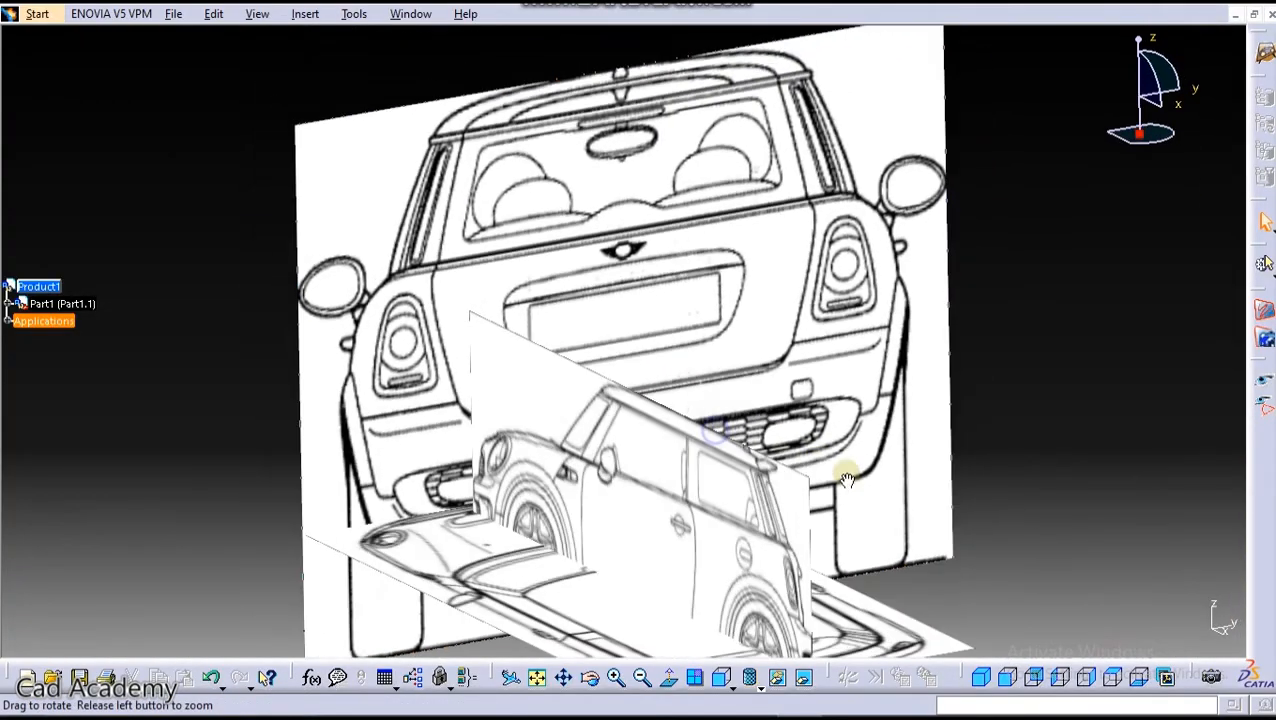
left_click_drag(844, 480, 700, 340)
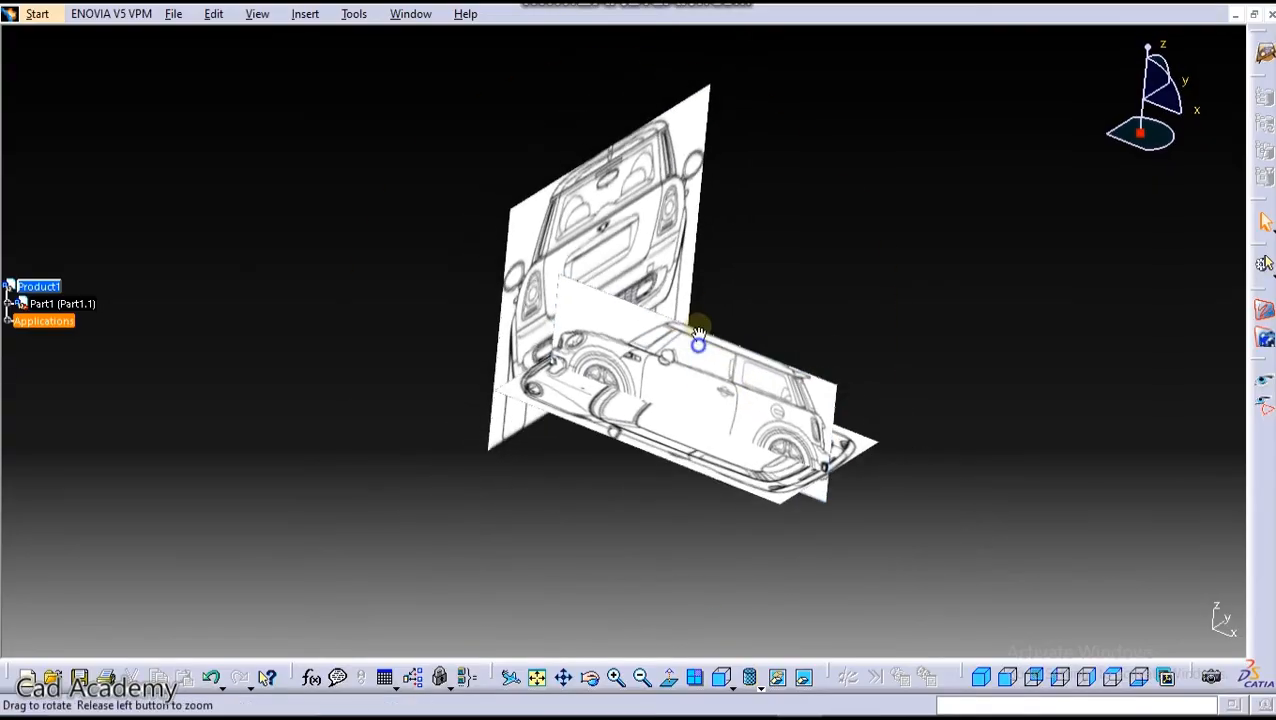
left_click_drag(698, 348, 670, 180)
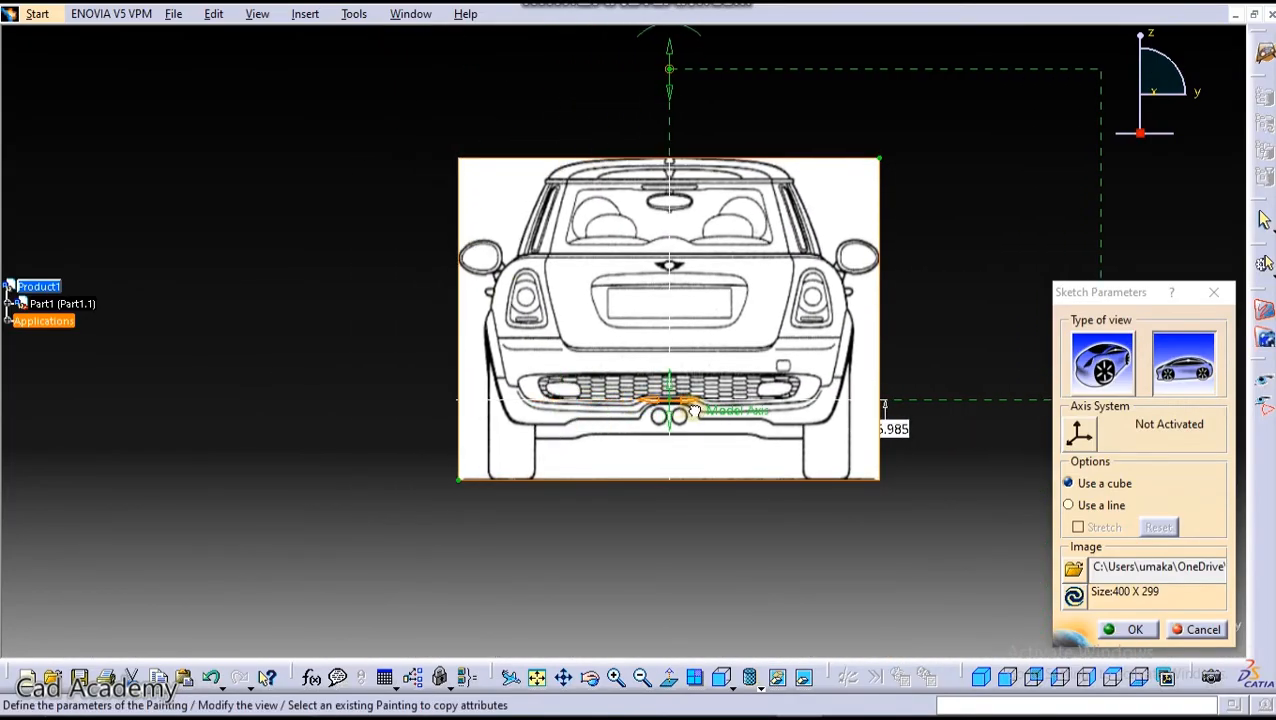
mouse_move(970, 548)
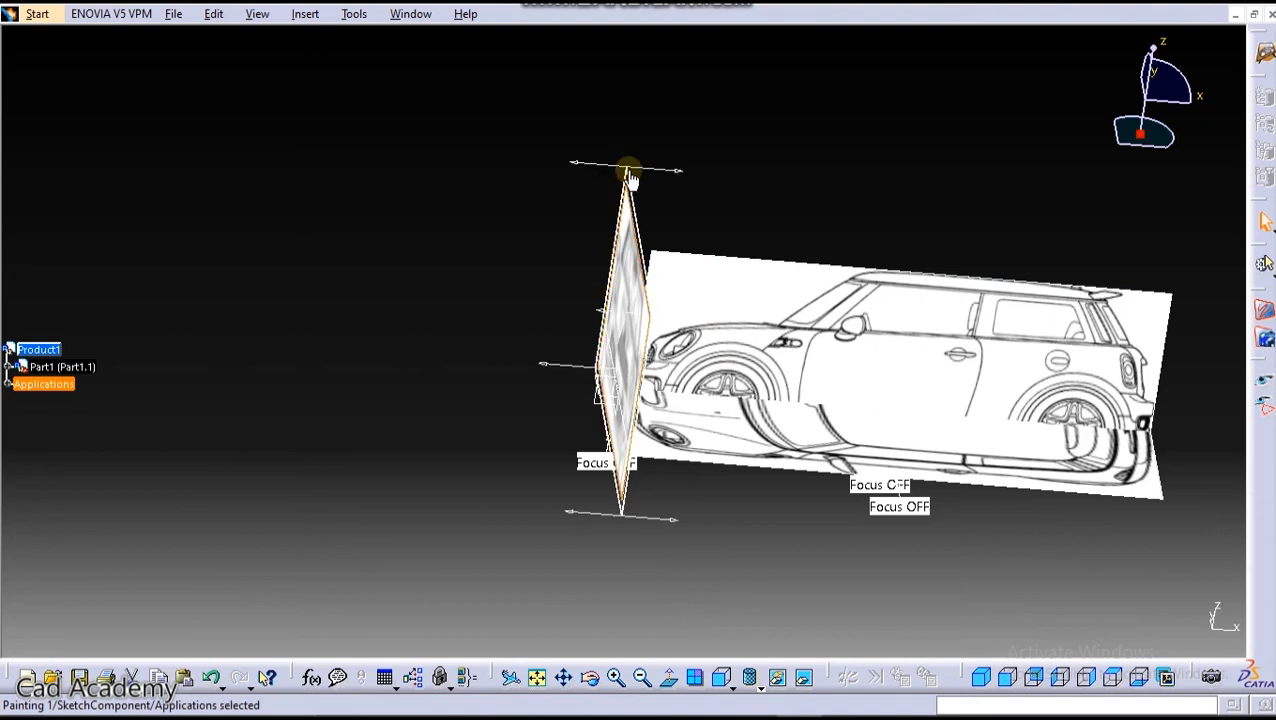
- Orbit the scene to verify all four blueprints stand aligned around the car
left_click_drag(630, 180, 884, 324)
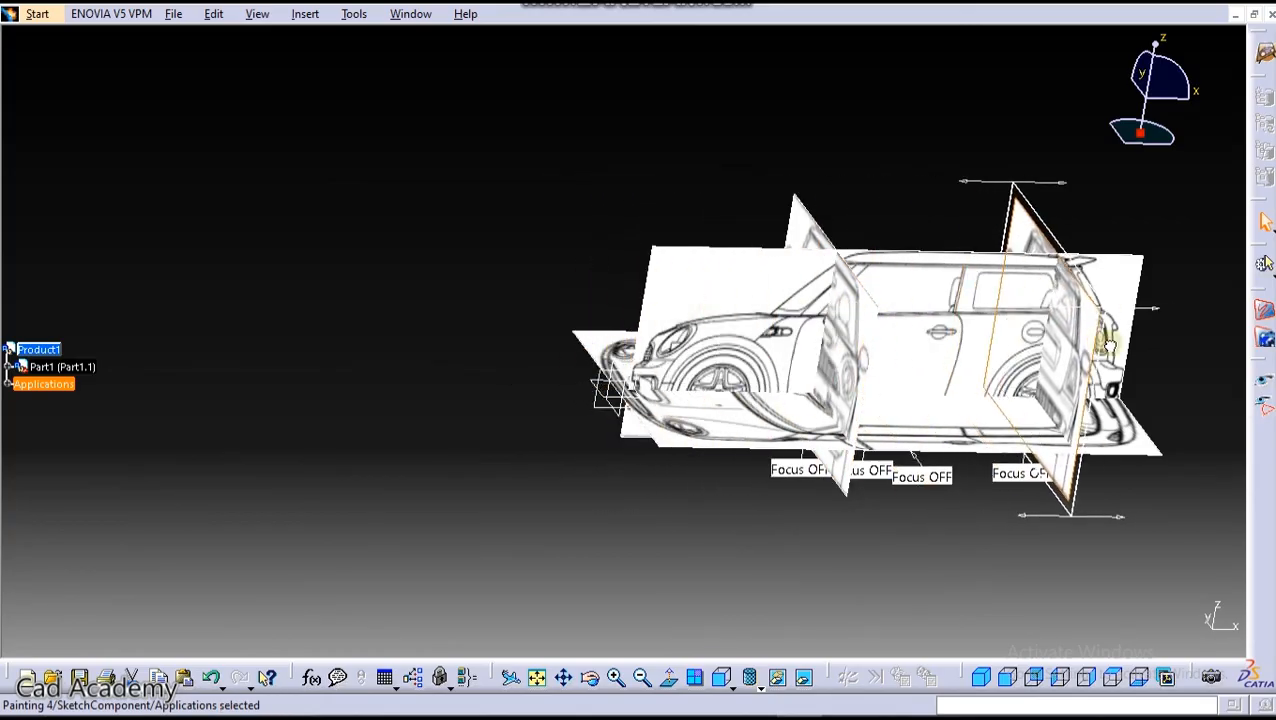
left_click_drag(900, 350, 500, 210)
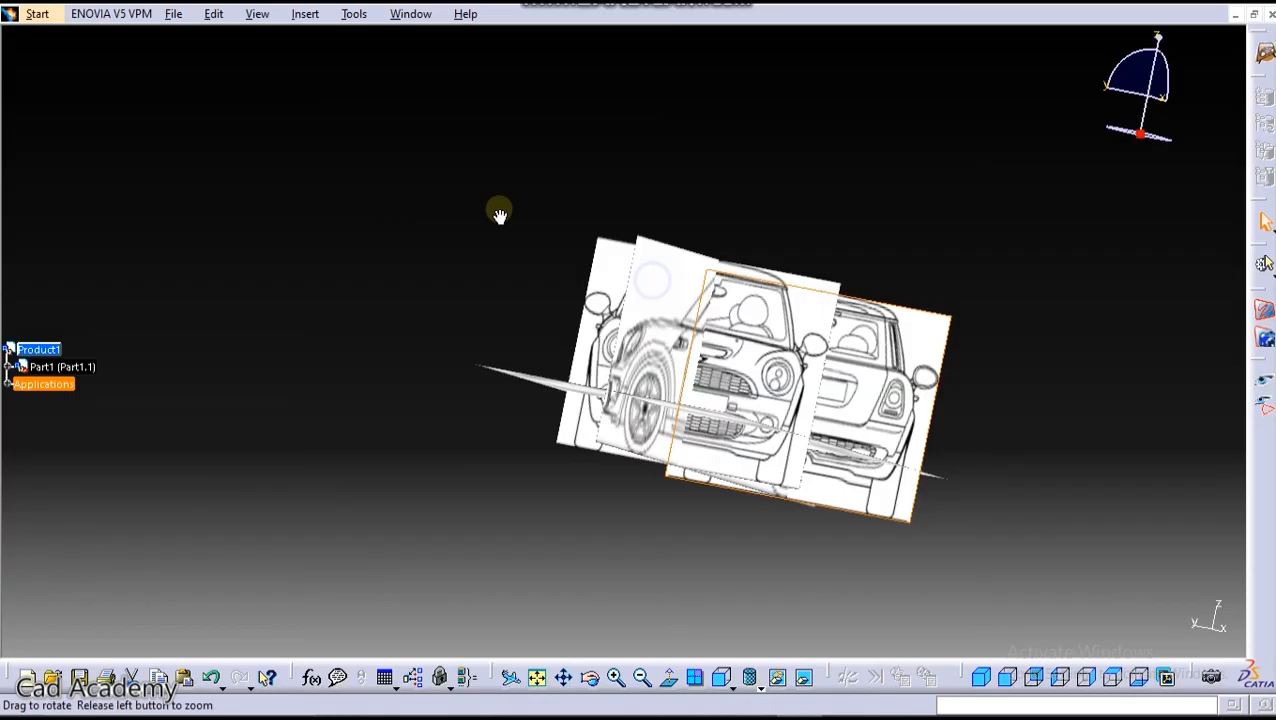